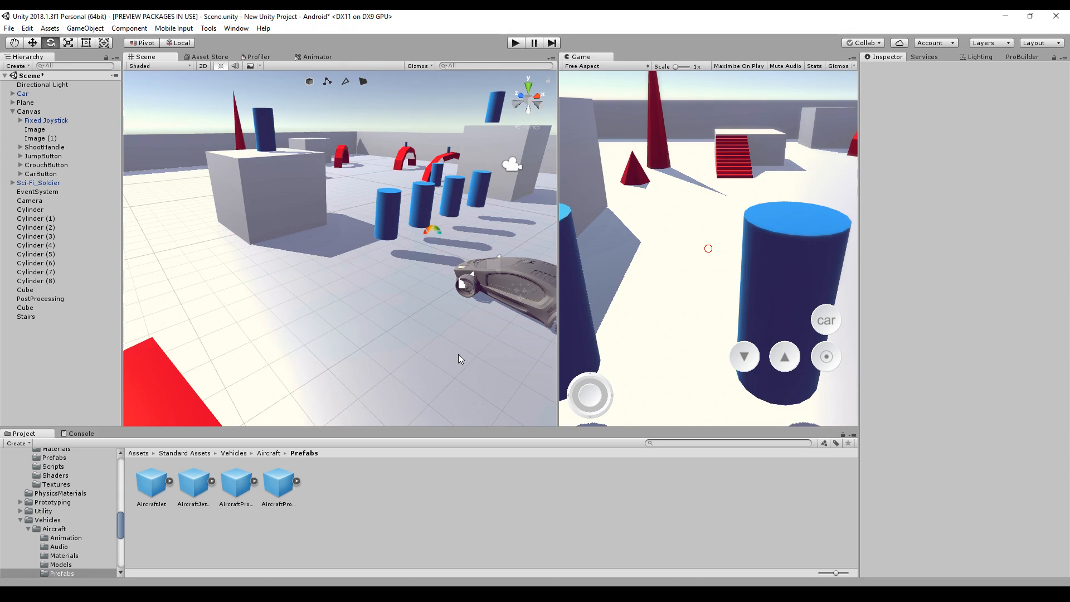
Check the Asset Store favourites, then return to the Scene view
click(210, 57)
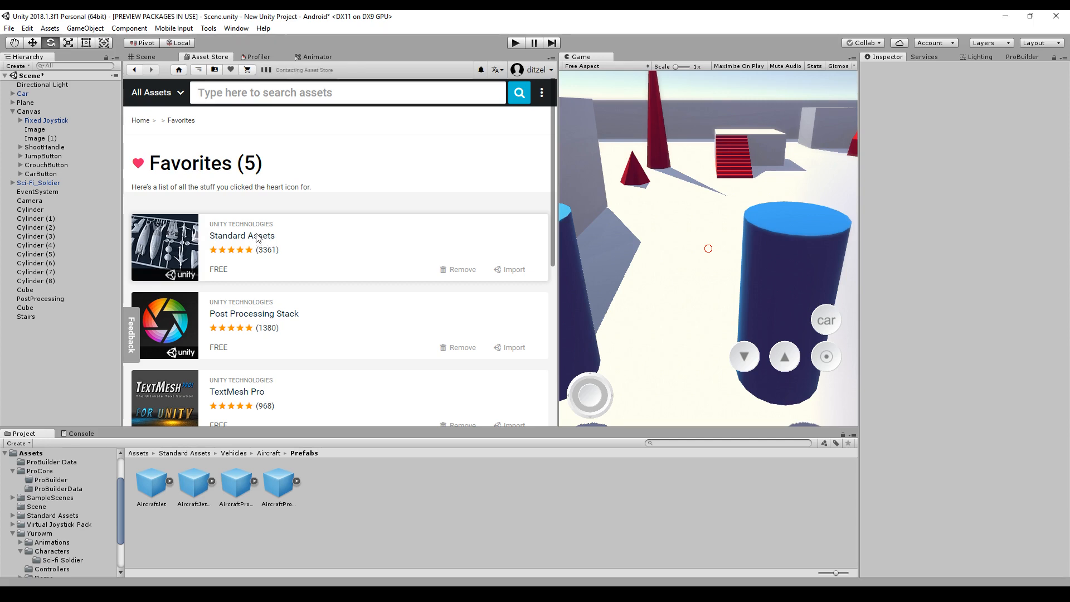
click(241, 235)
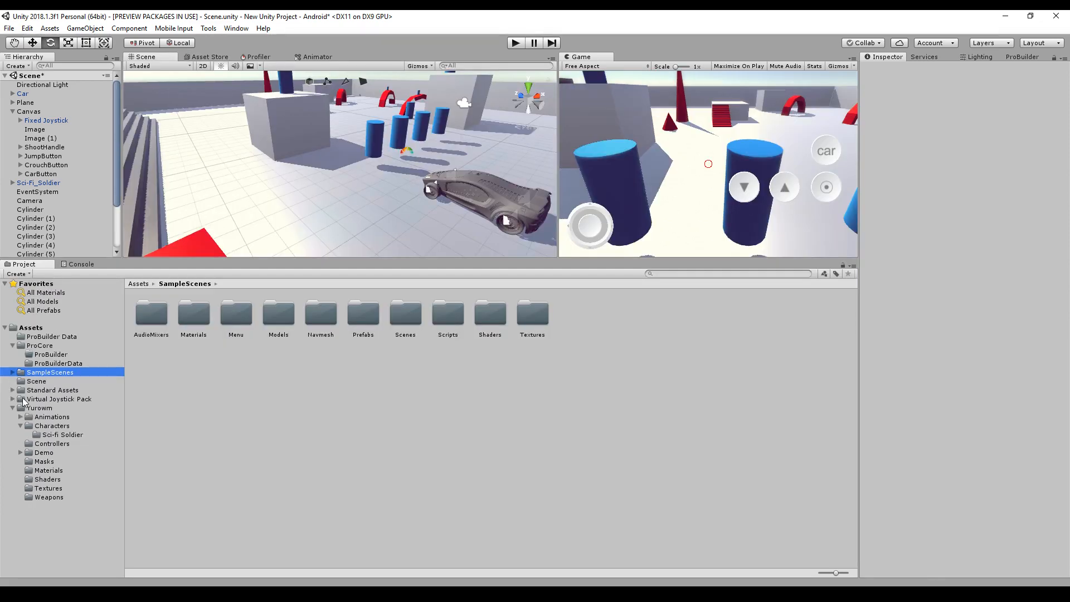
Browse Standard Assets > Vehicles > Aircraft > Prefabs to show the four aircraft prefabs
click(52, 389)
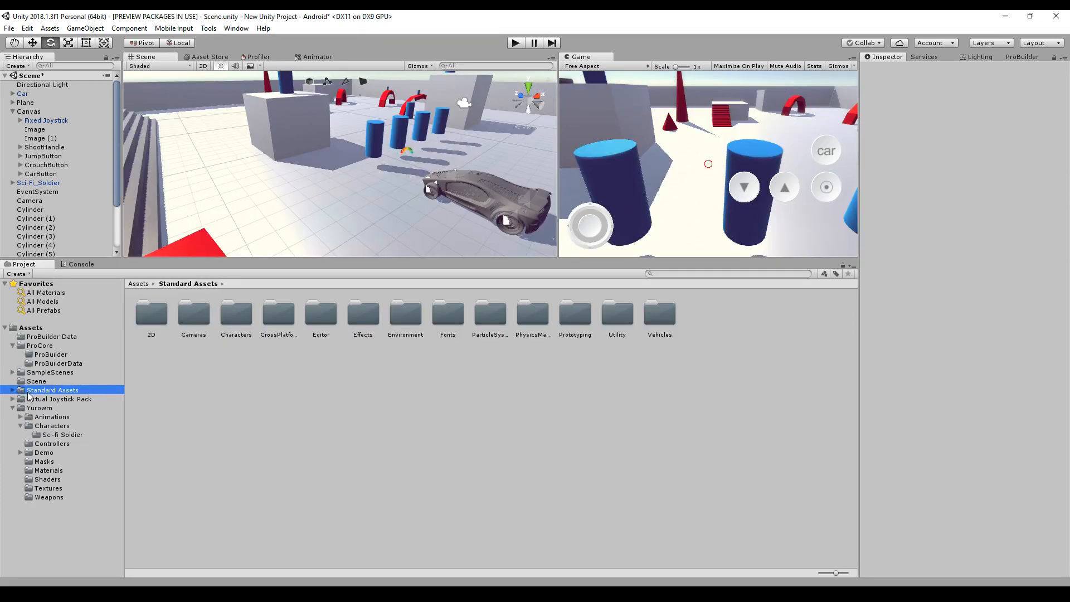
click(12, 389)
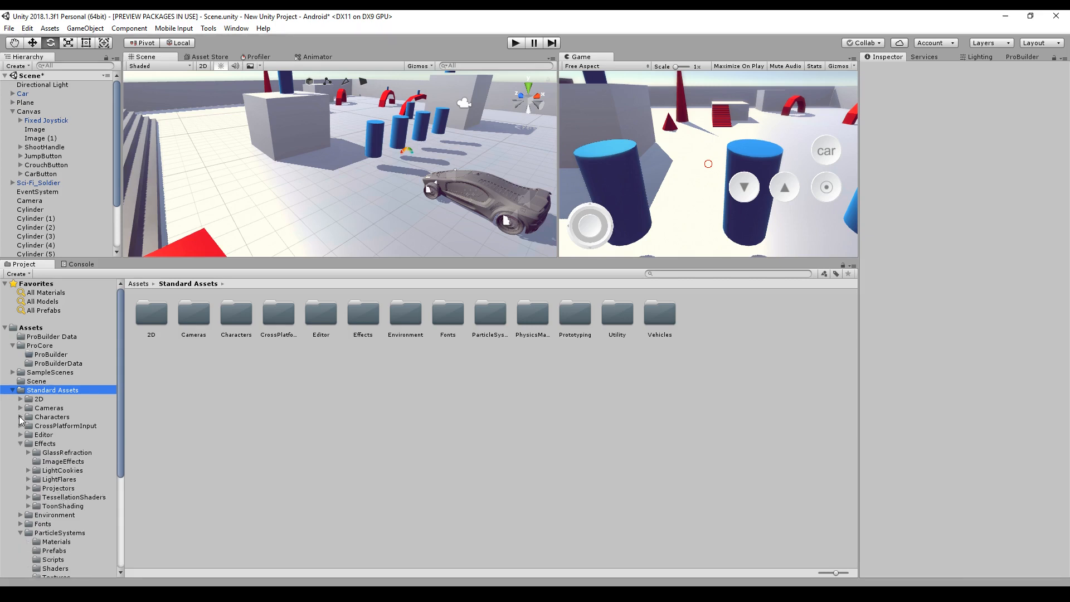
click(44, 443)
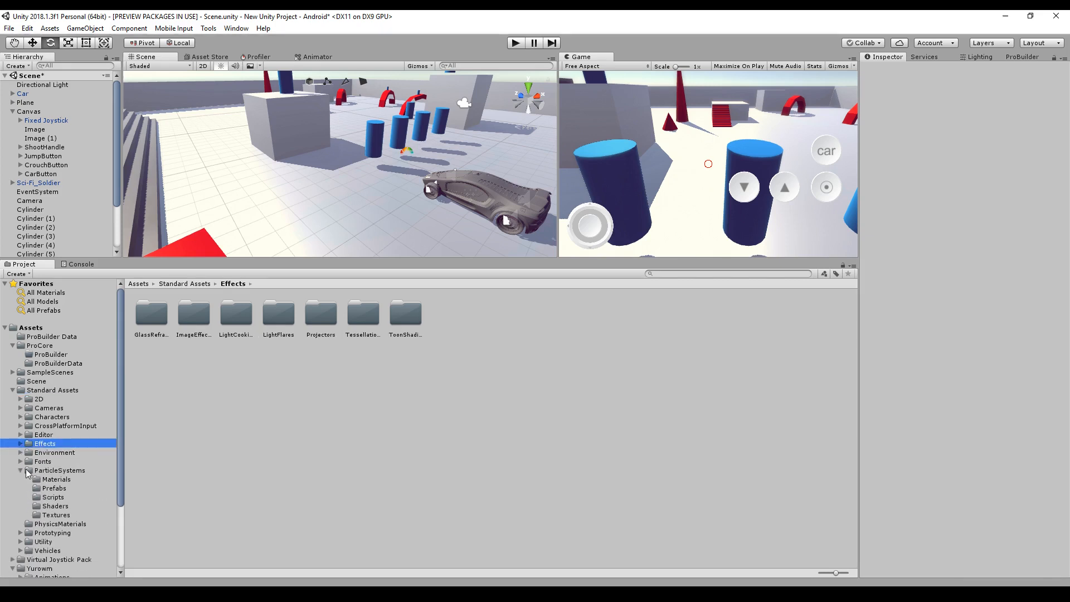
click(46, 505)
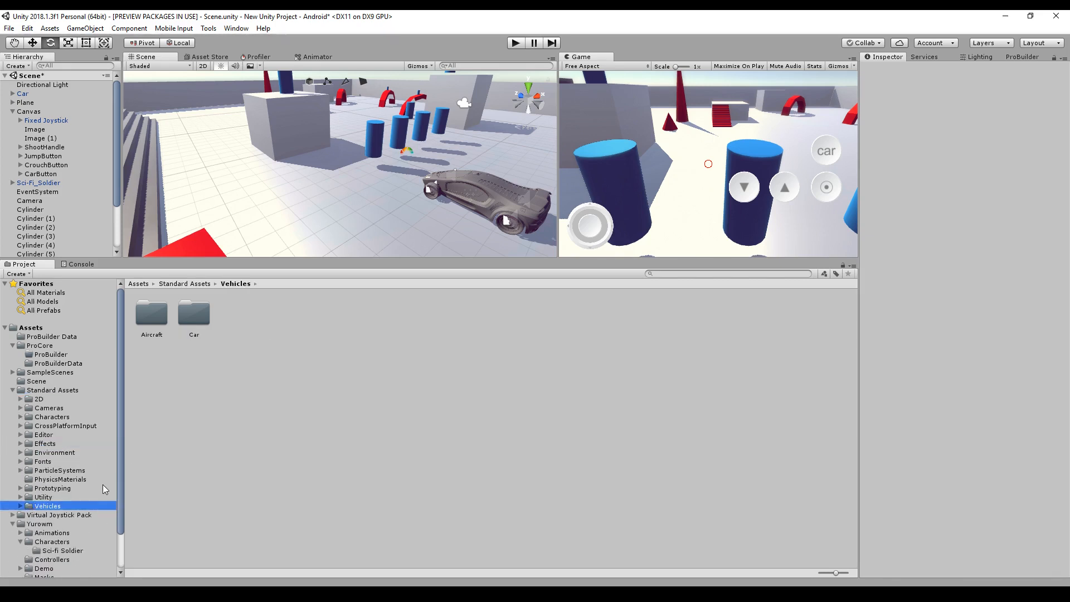
double_click(151, 314)
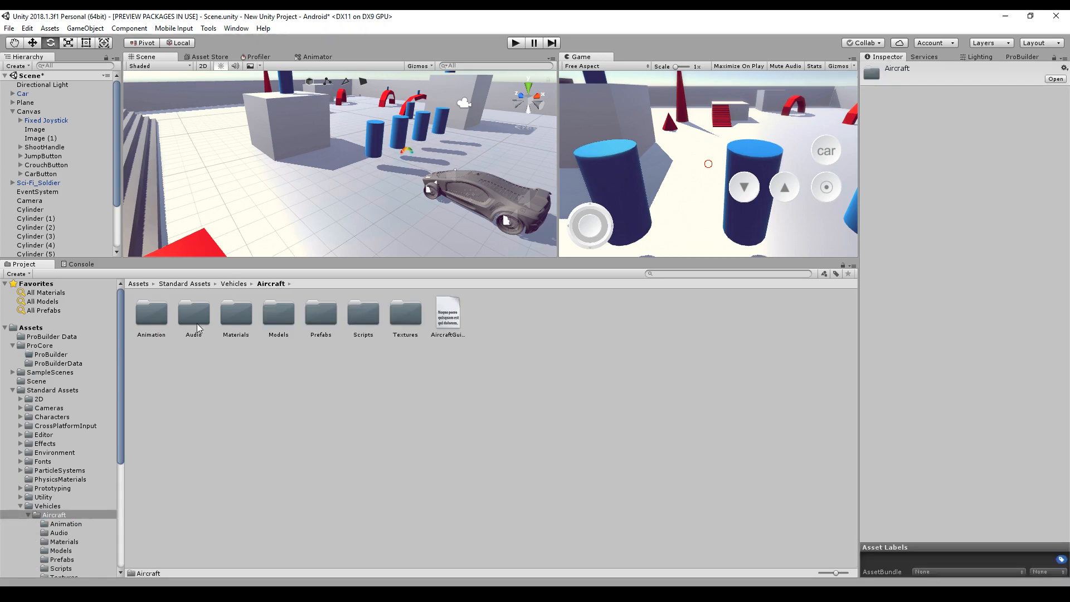
double_click(320, 313)
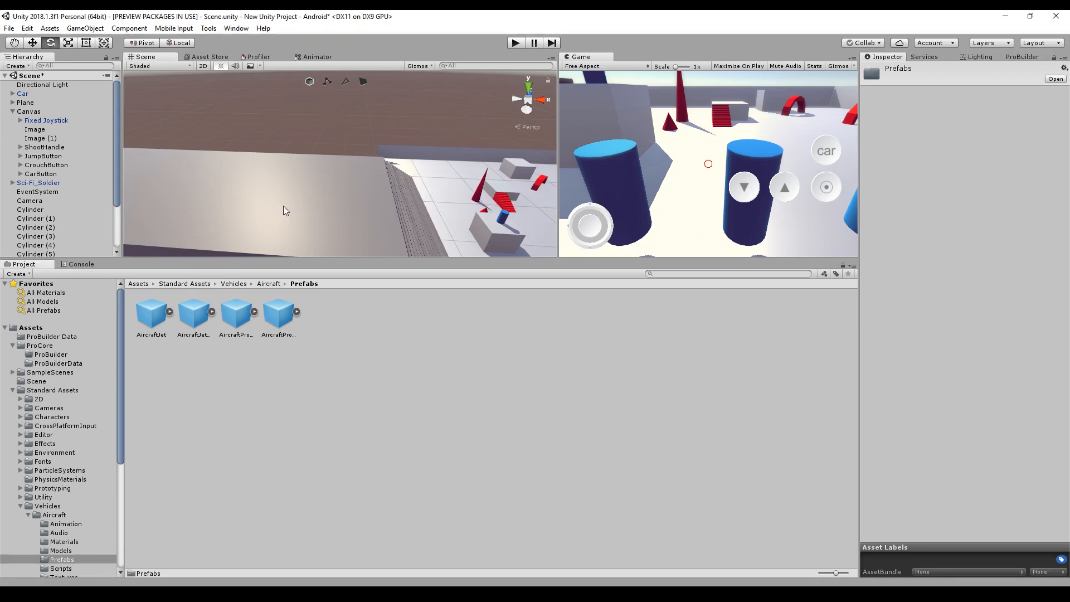
Place the AircraftJet prefab into the scene and inspect its controller and audio components
drag(151, 310, 286, 198)
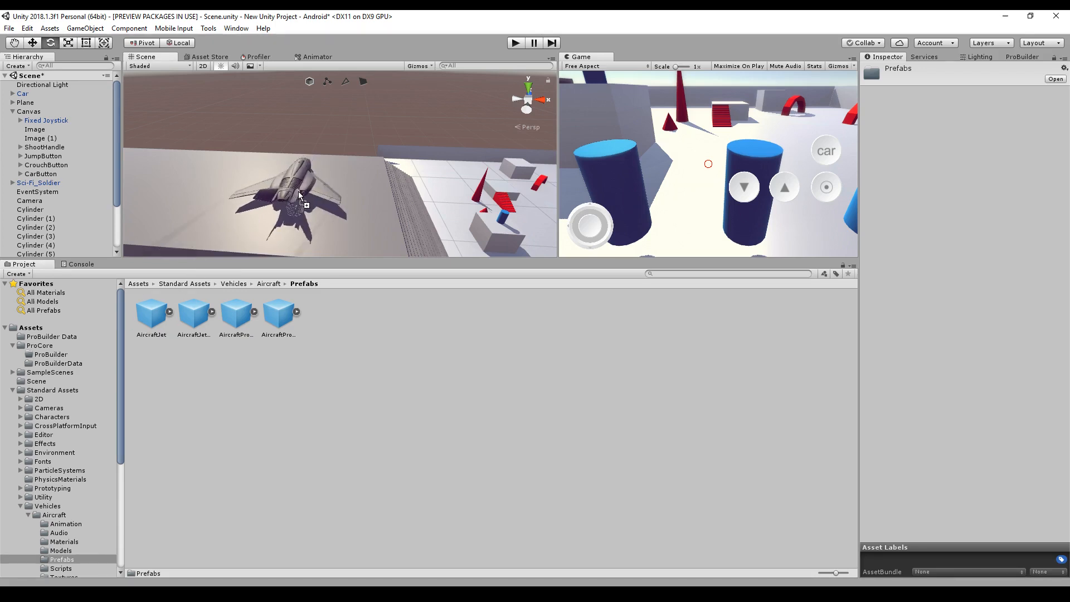
click(294, 185)
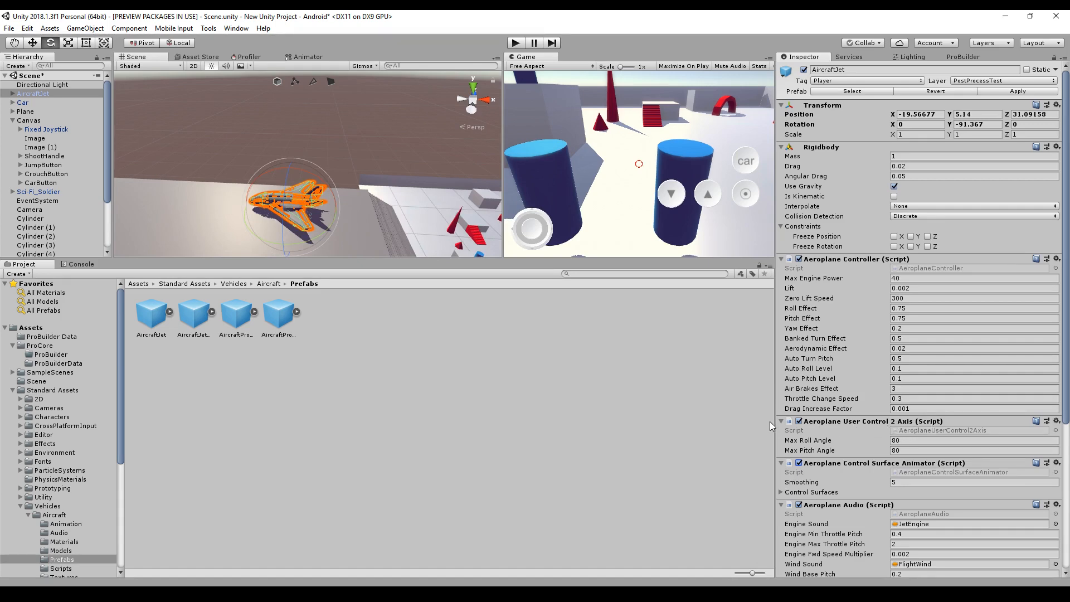
click(39, 192)
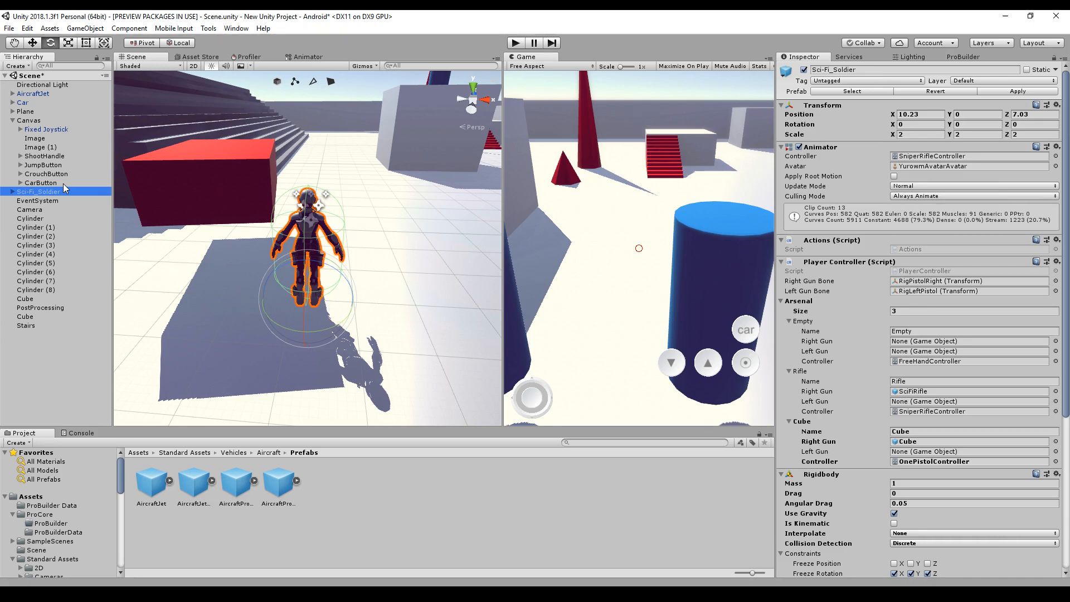
mouse_move(835, 267)
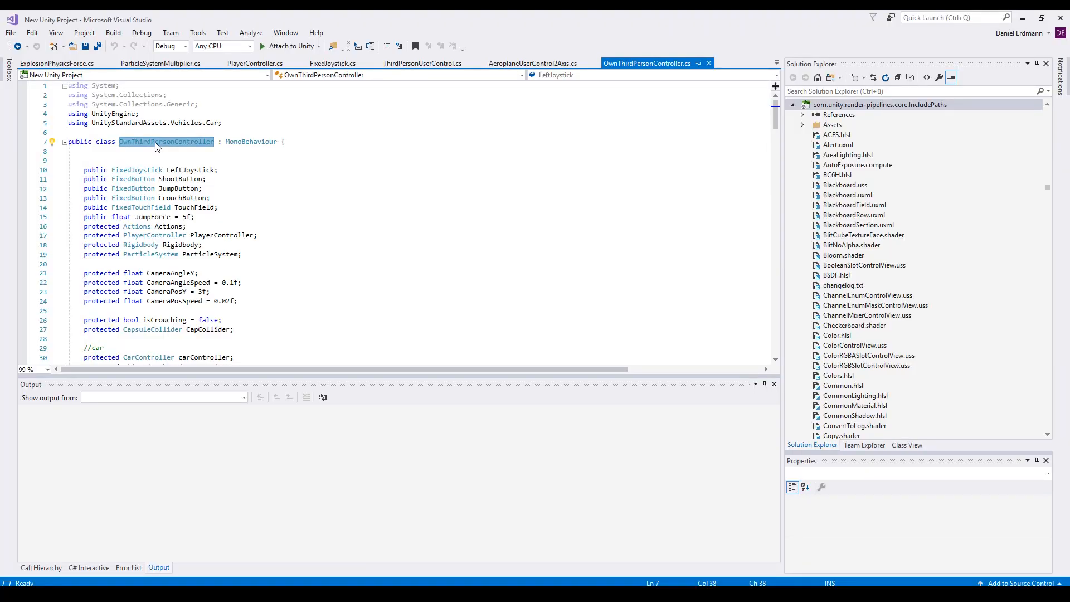
Add '//plane' and 'protected AeroplaneController aircraftController;' below the carController field
scroll(down, 3)
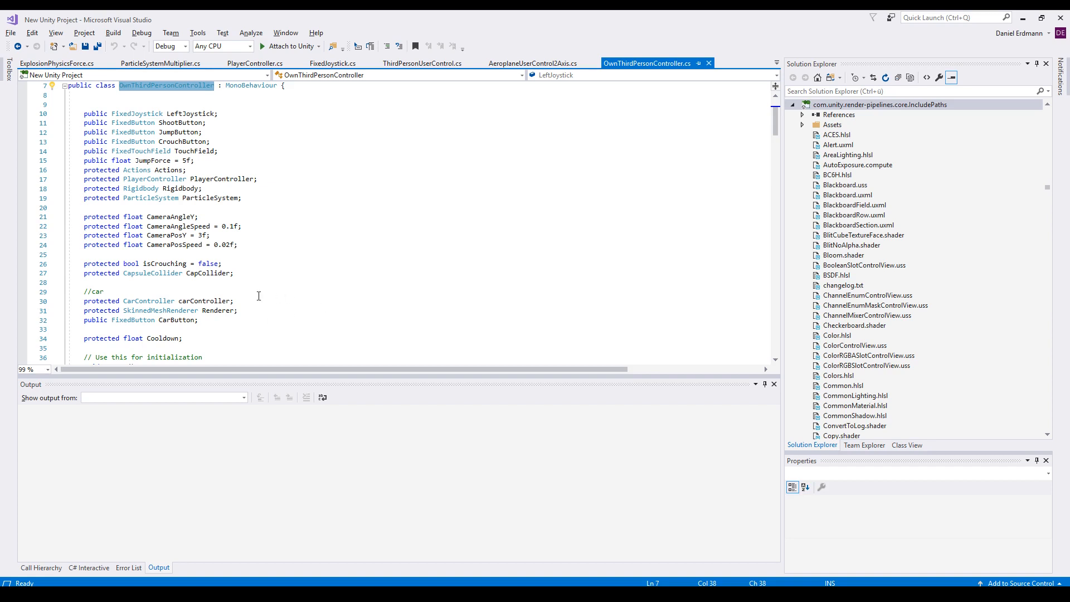
click(164, 273)
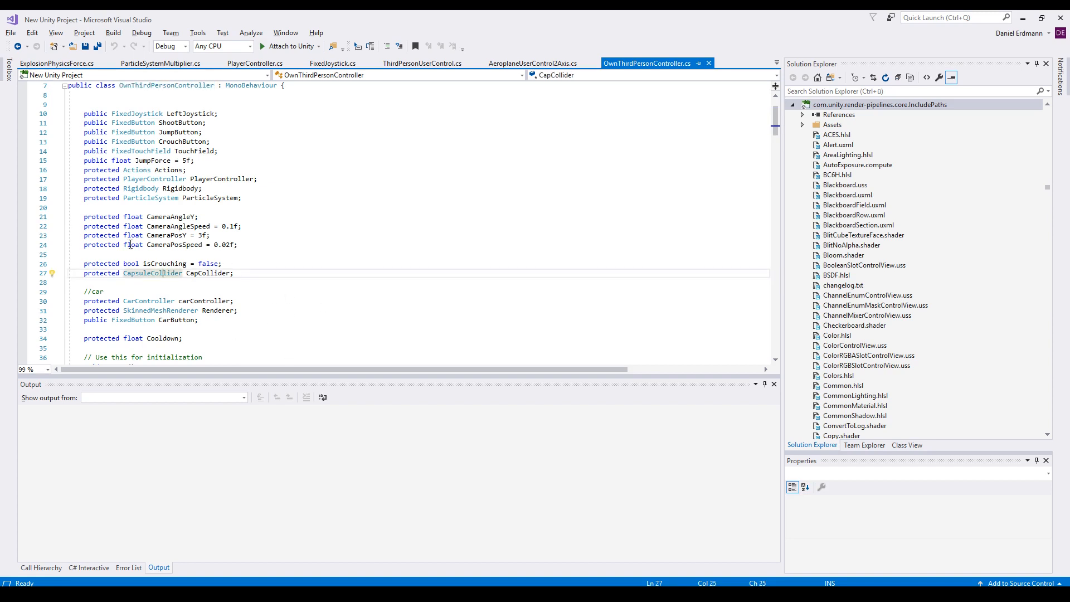
scroll(down, 3)
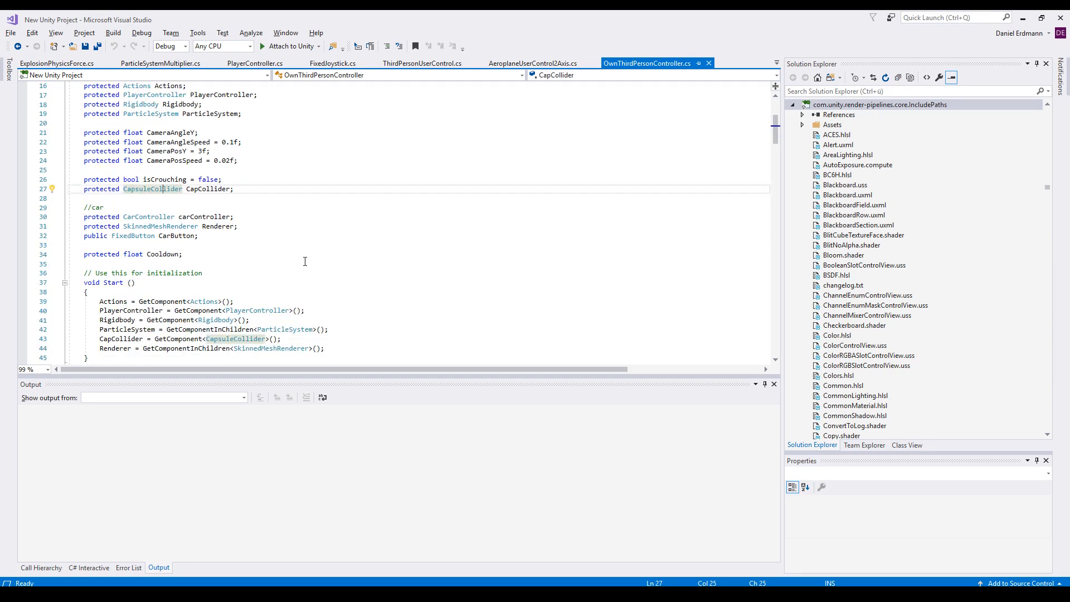
text(//plane)
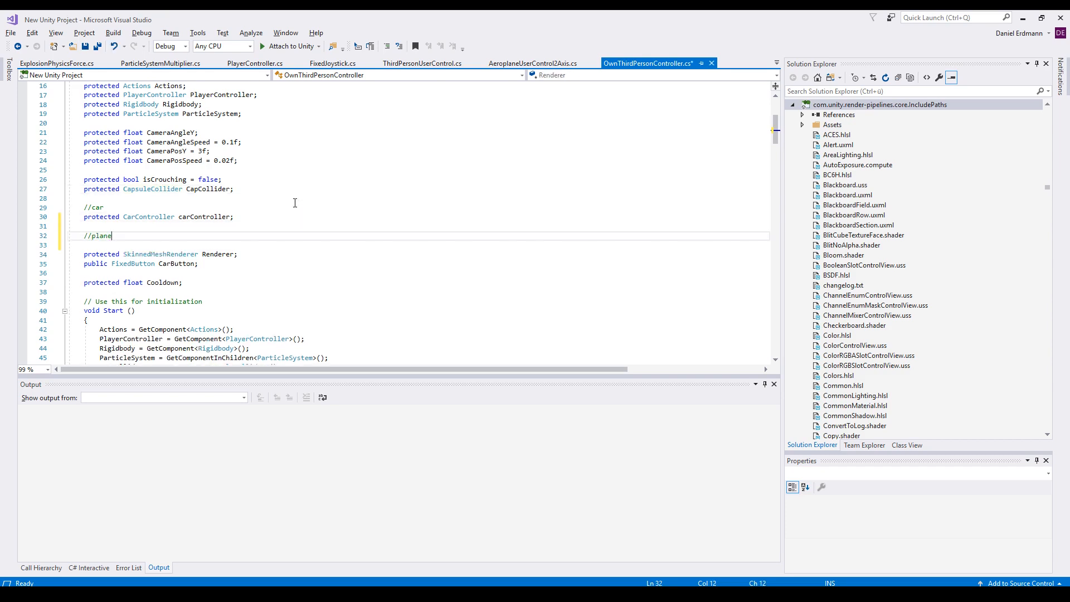
text(protected AeroplaneController aircraftController;)
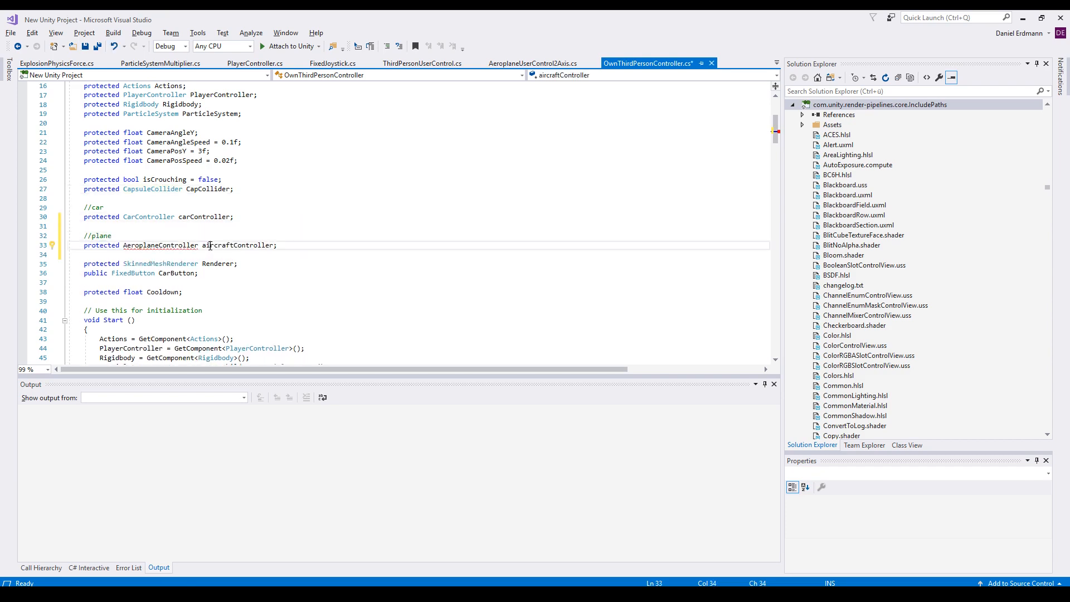
click(170, 245)
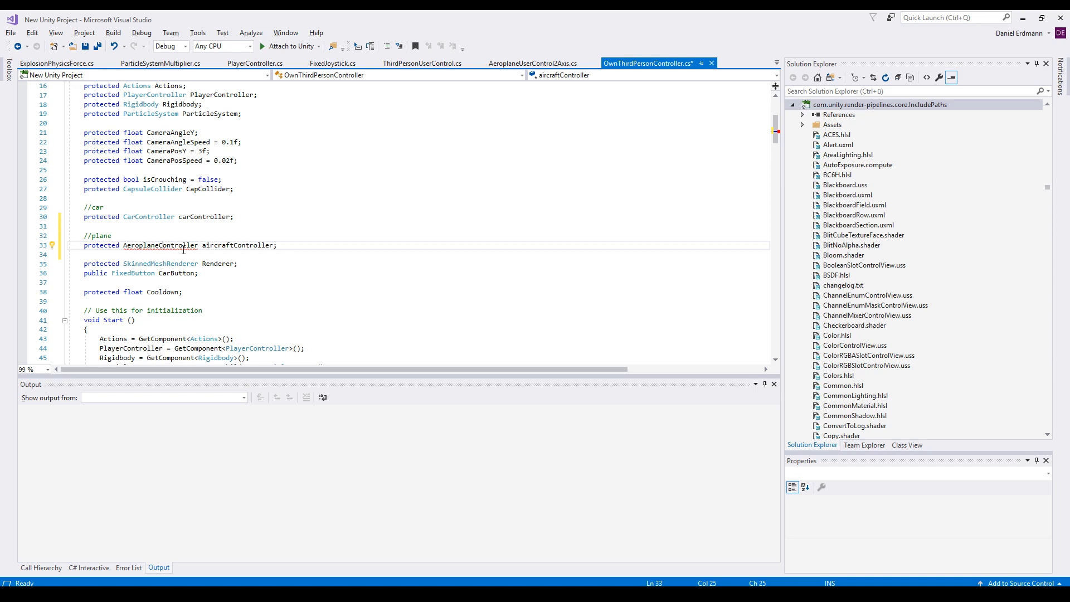
click(126, 256)
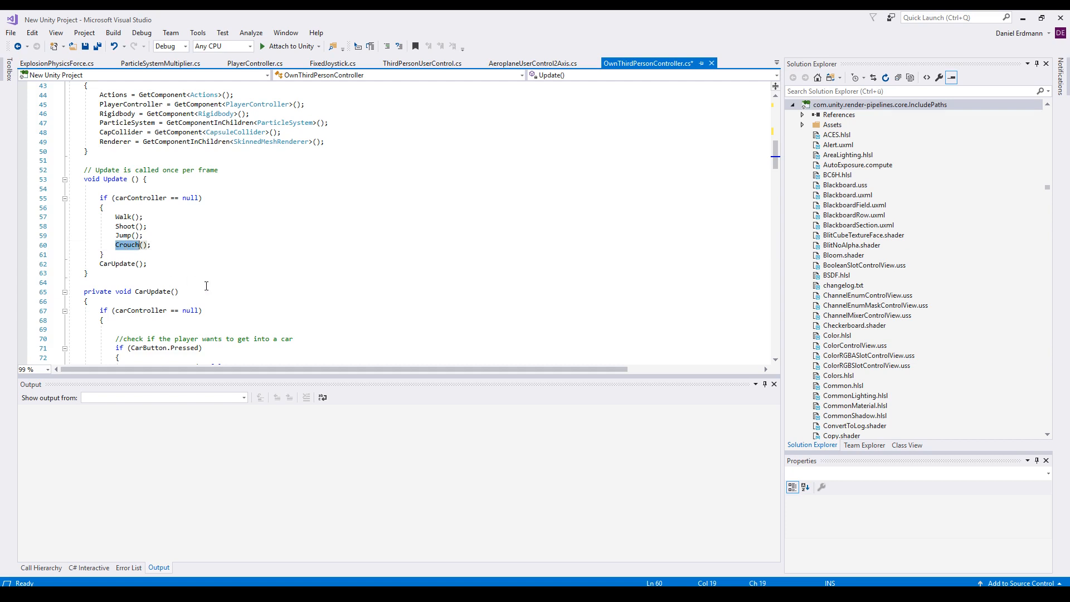
mouse_move(126, 264)
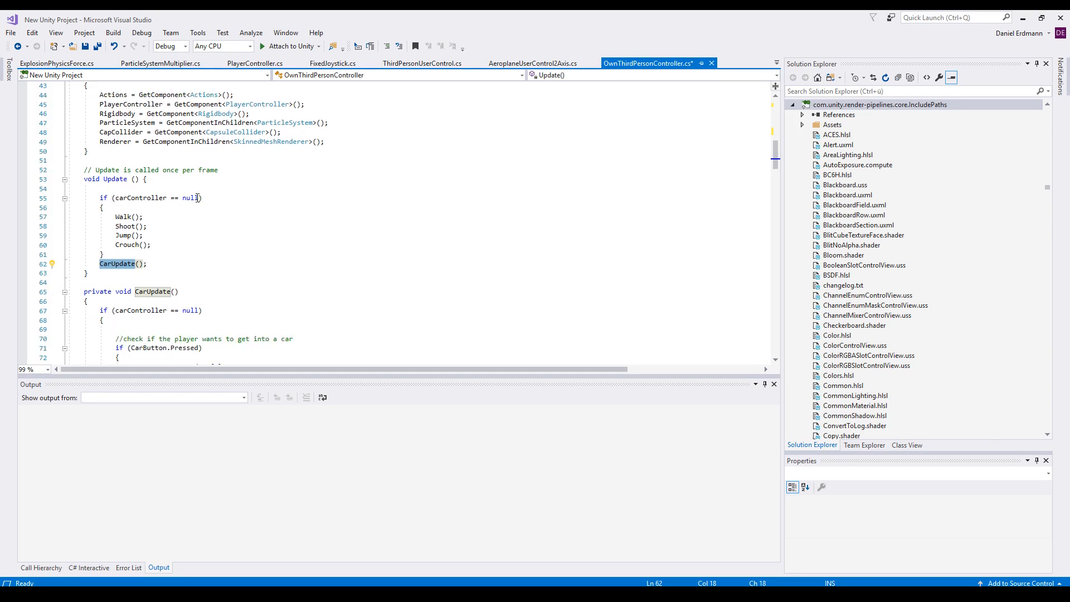
Extend Update's movement condition with '|| aircraftController == null'
text(||)
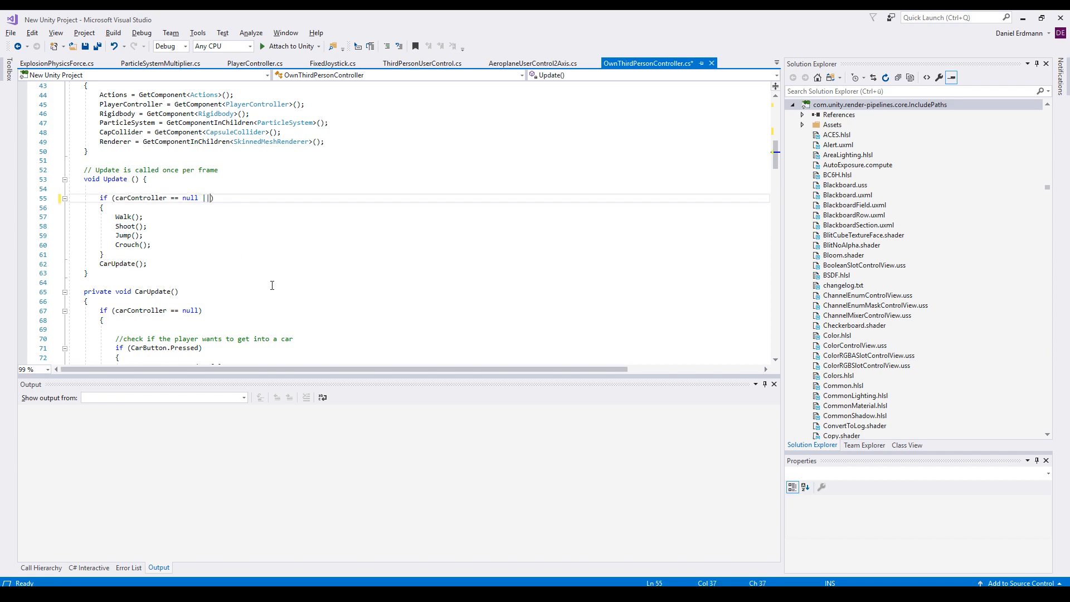
text(aircraftController))
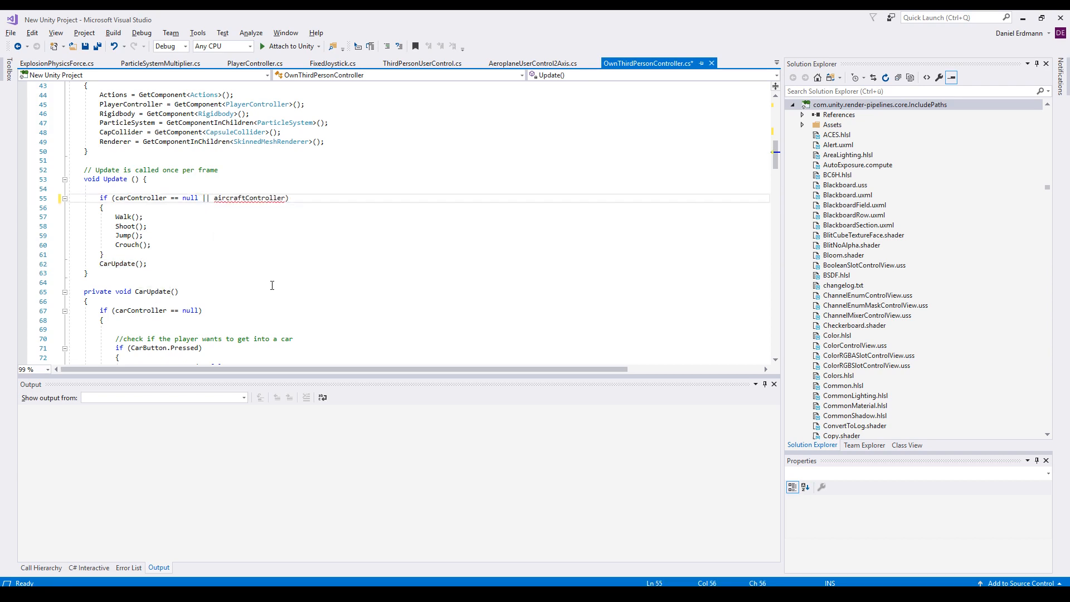
text(==)
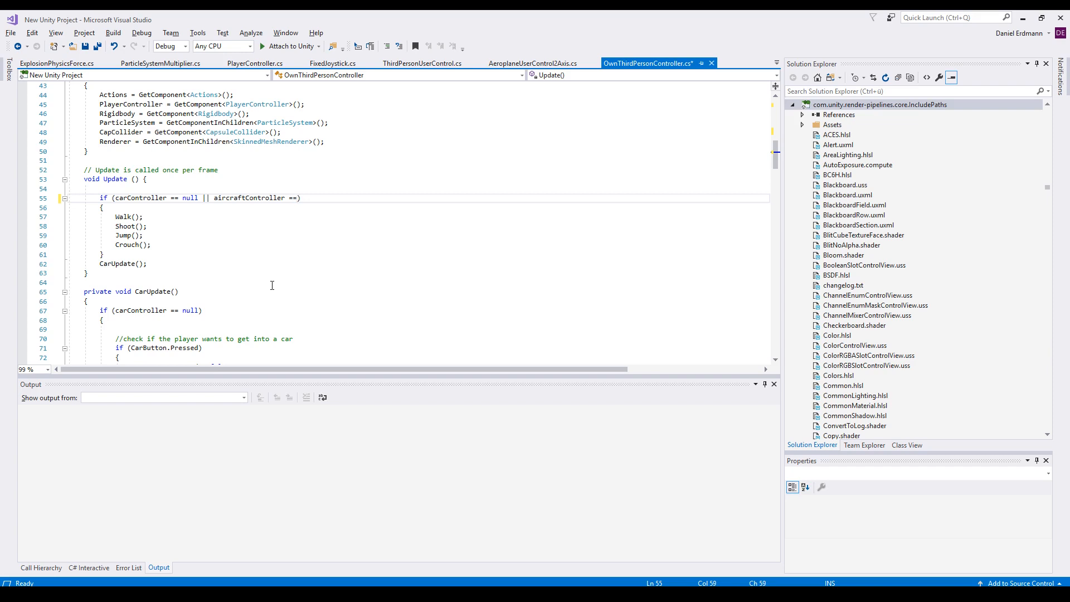
text(null)
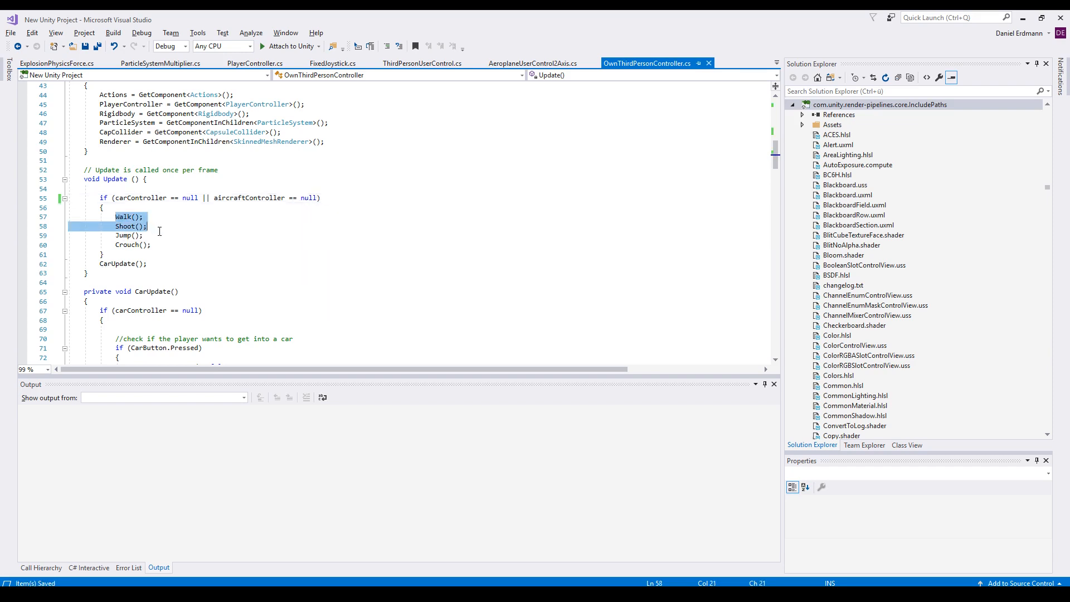
Start an if(carController) null check around the CarUpdate call
double_click(125, 235)
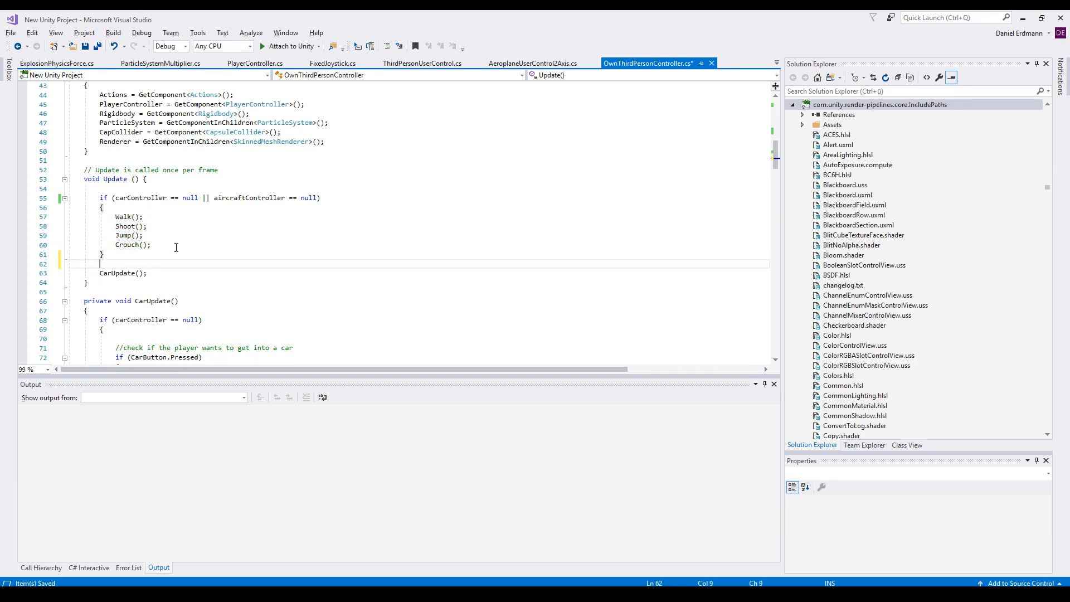
text(if())
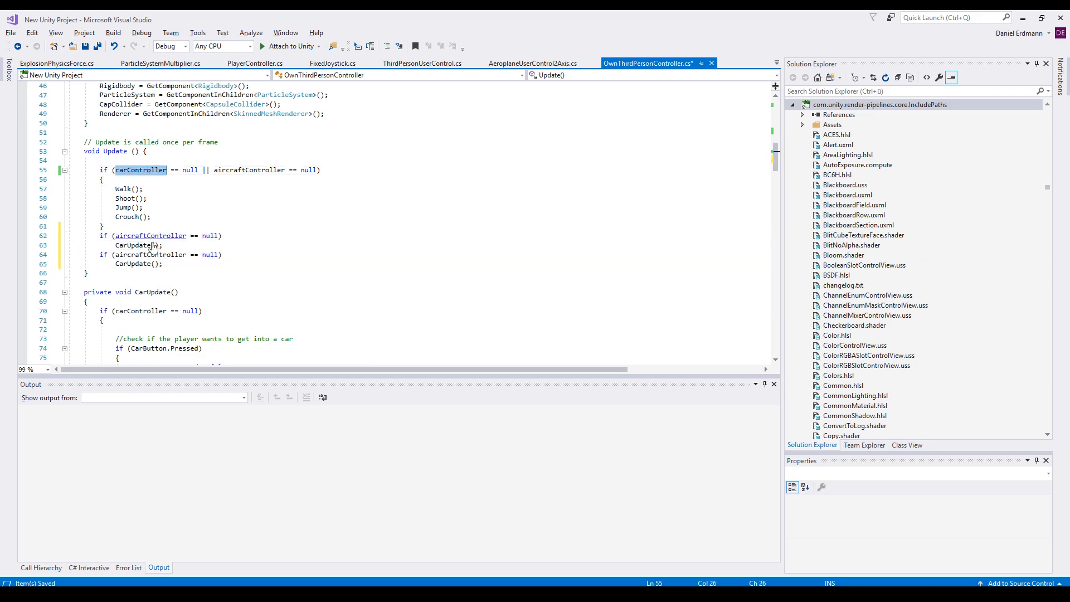
text(carController)
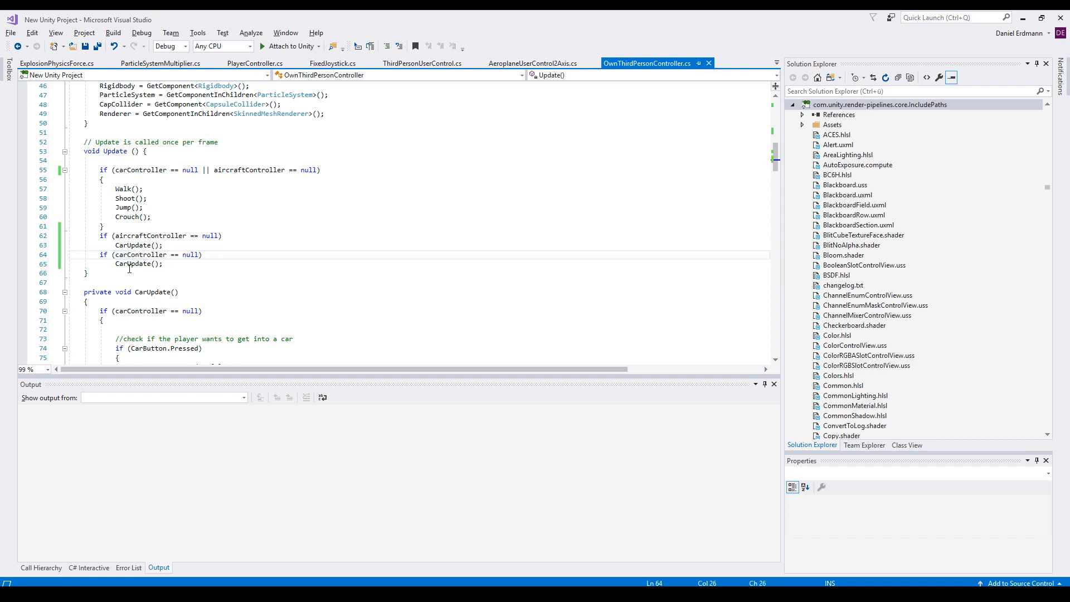
mouse_move(135, 264)
text(Aircraft)
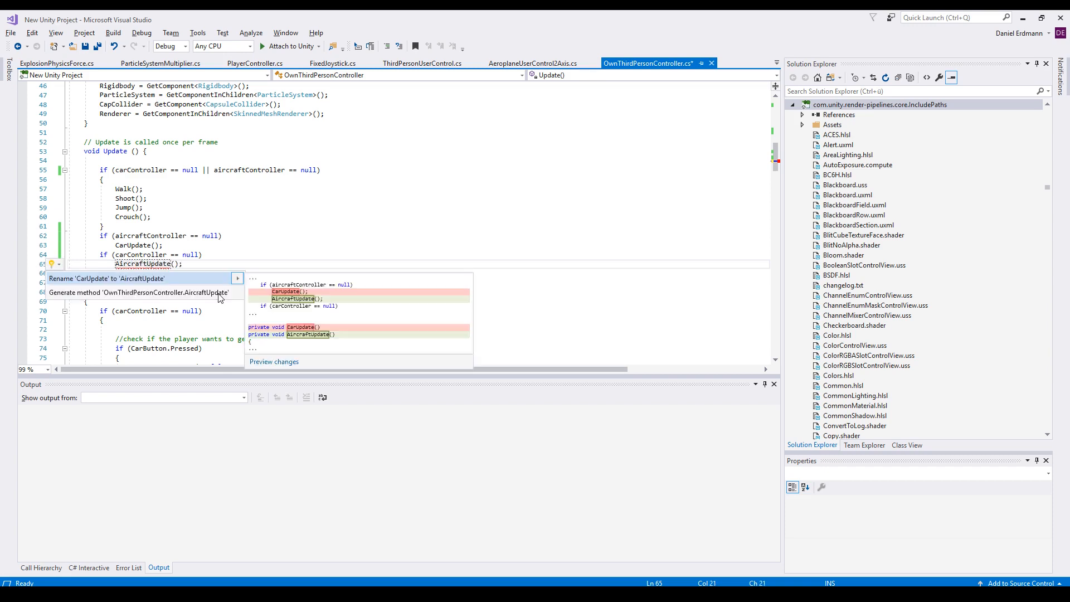
Fill AircraftUpdate with the copied CarUpdate logic and switch its null check to aircraftController
click(137, 292)
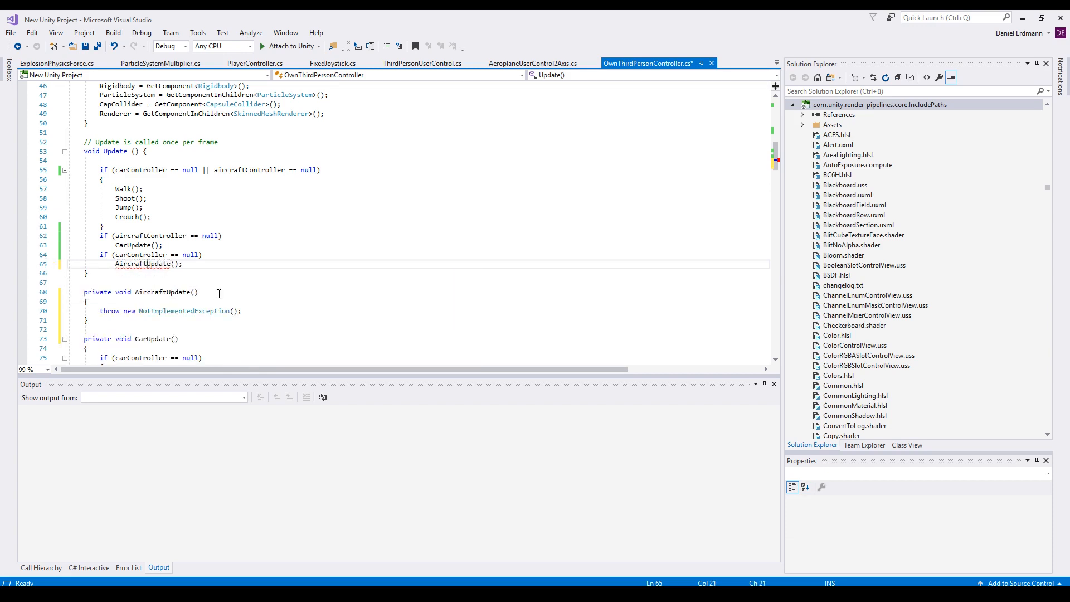
scroll(down, 3)
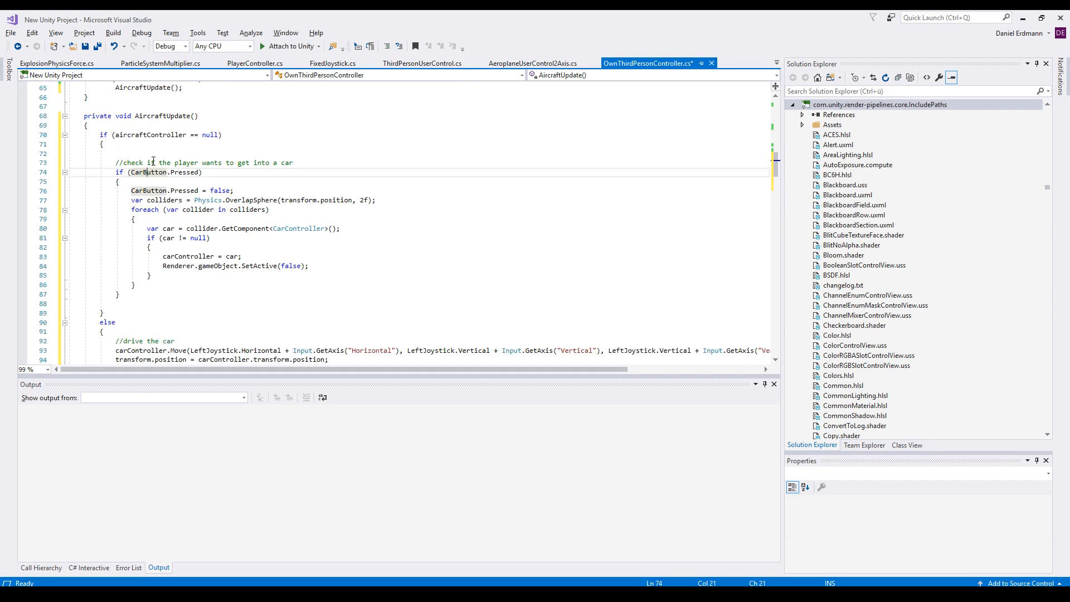
double_click(148, 173)
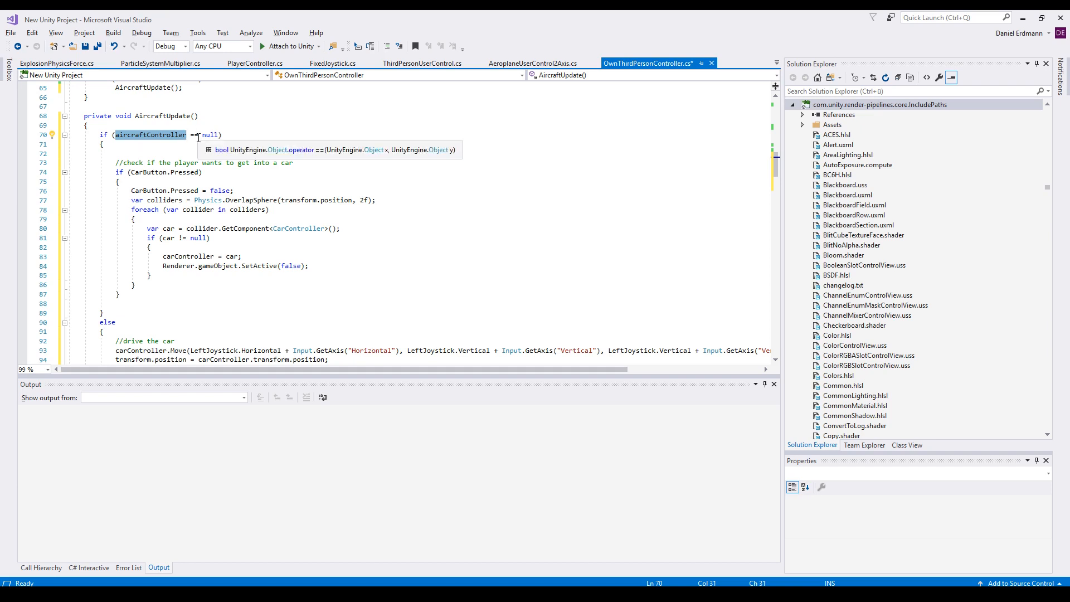
double_click(209, 135)
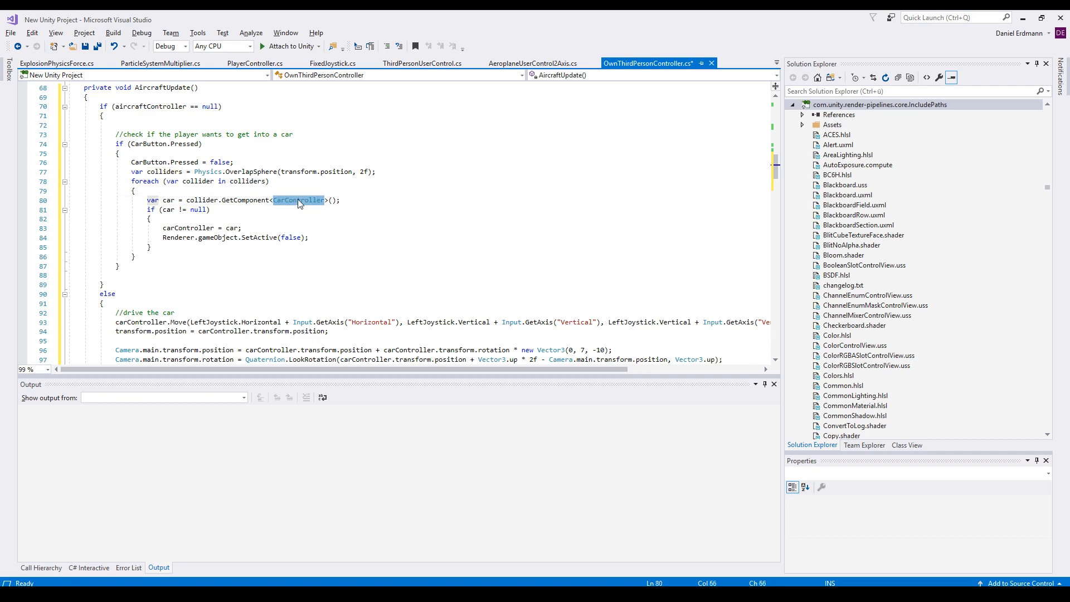
Change the GetComponent type from CarController to AeroplaneController
text(Ae)
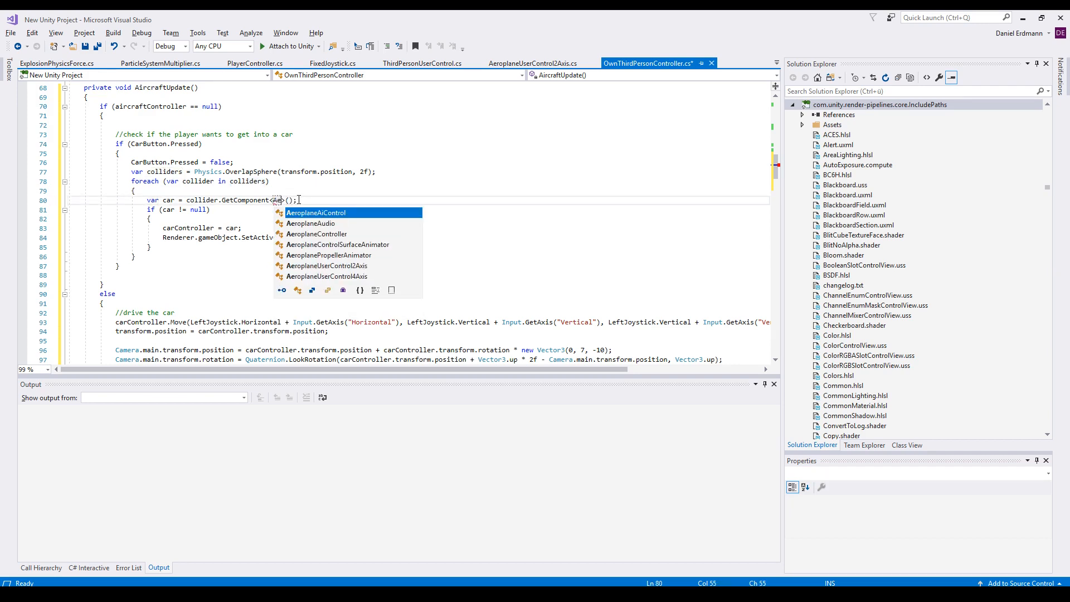
text(eroplaneController)
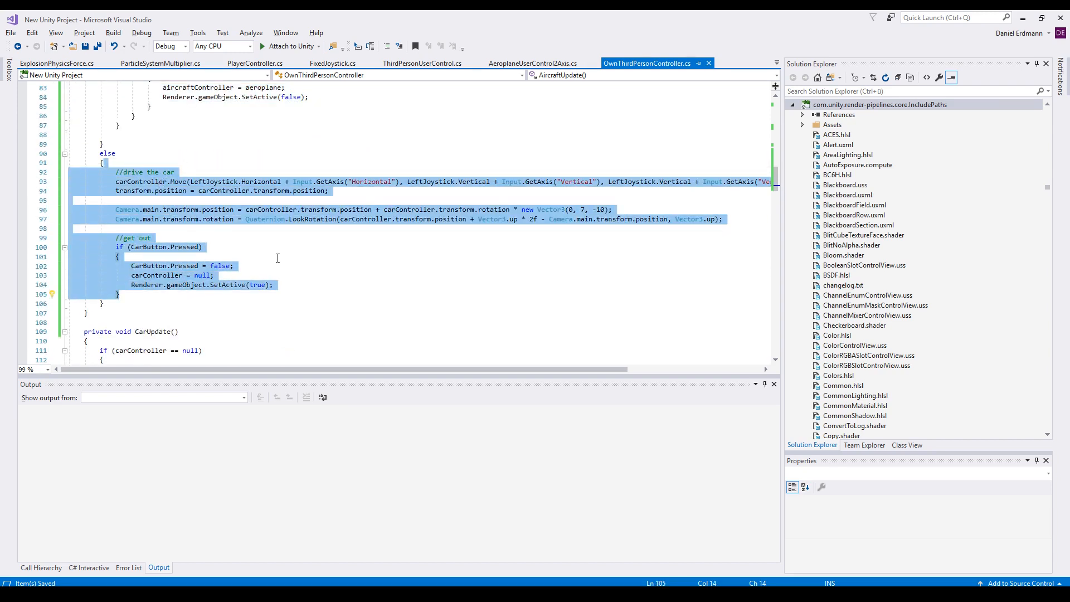
Replace carController with aircraftController in the drive block's Move line
click(120, 256)
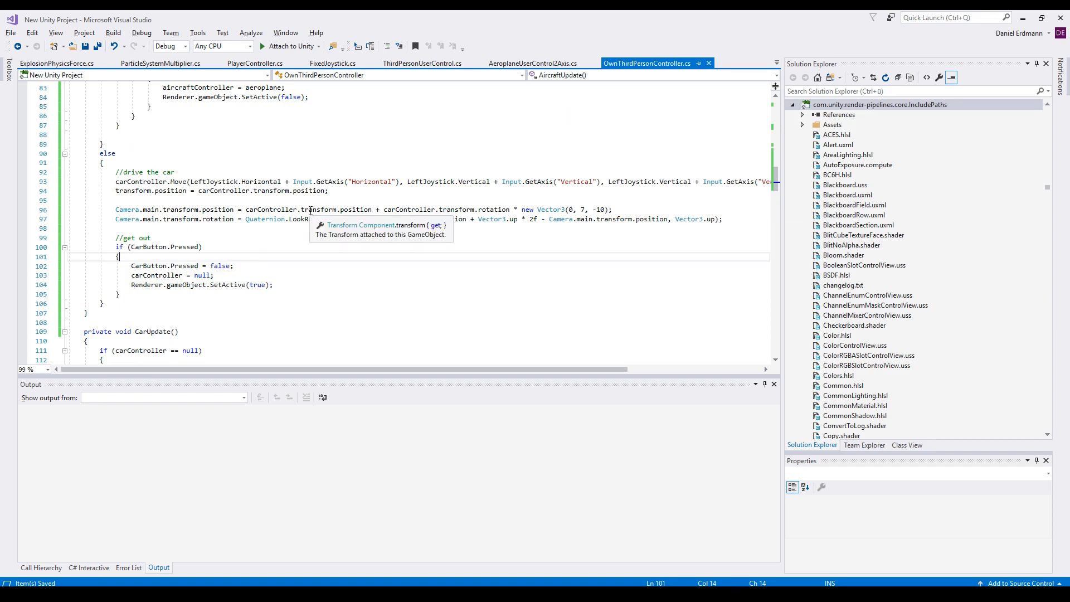
mouse_move(234, 247)
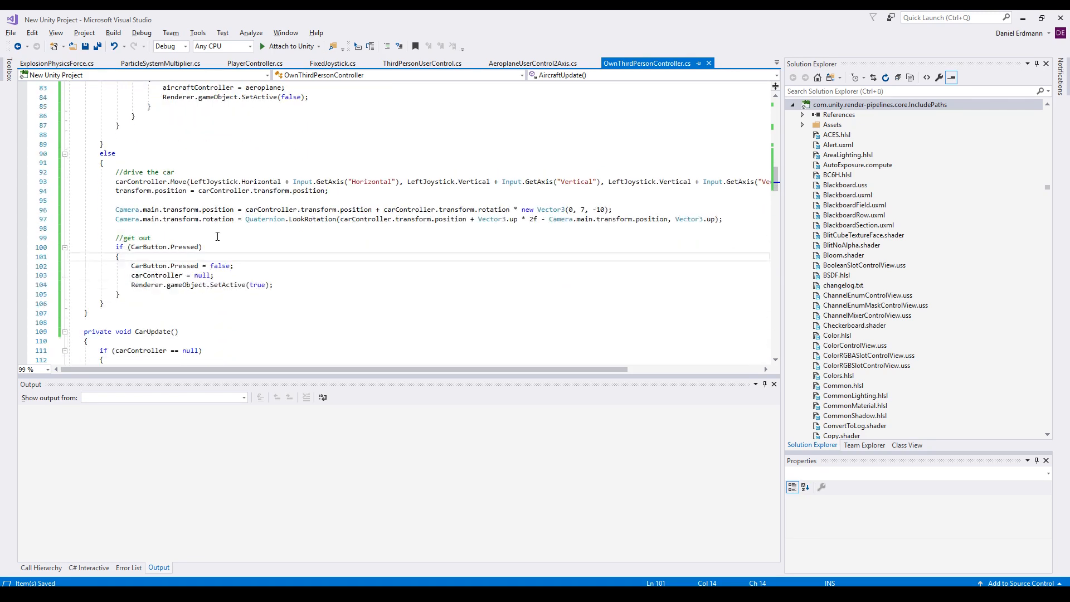
double_click(137, 171)
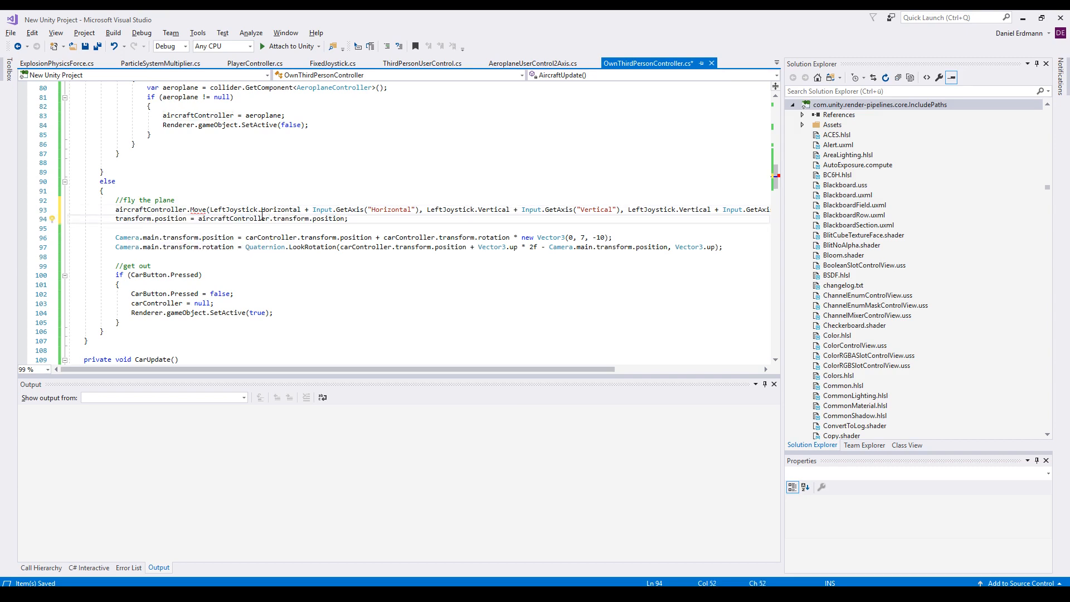
scroll(down, 3)
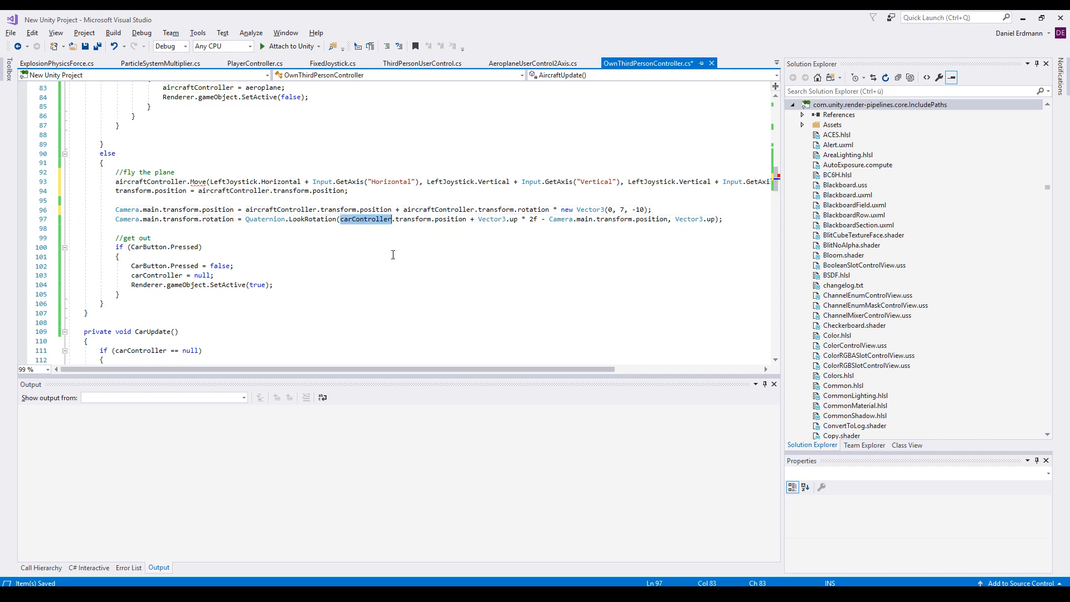
text(aircraftController)
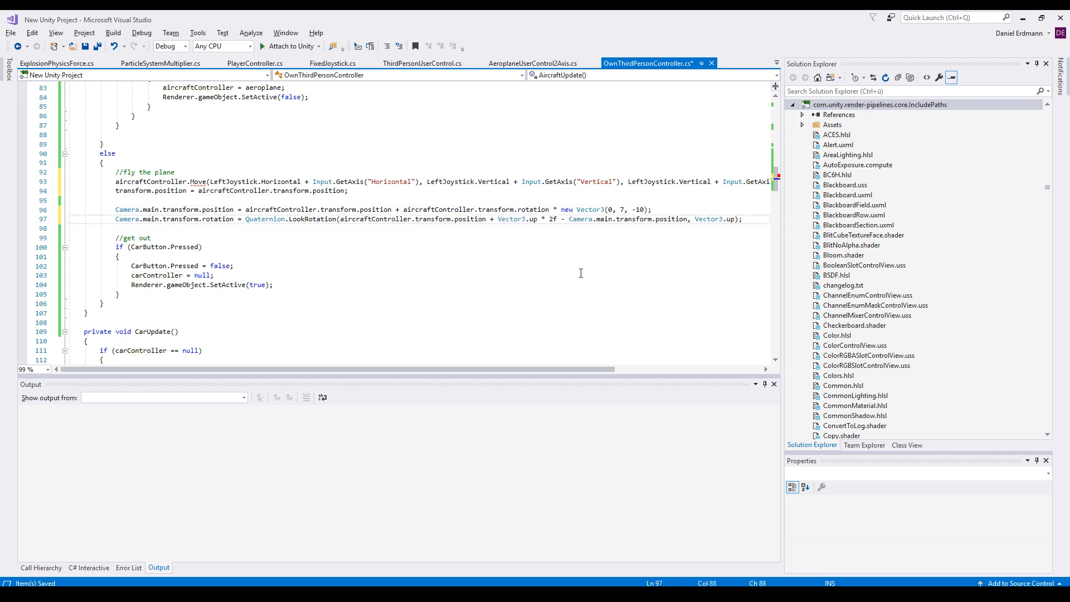
Use aircraftController in the get-out branch, save, and begin aircraftController.Move
click(409, 219)
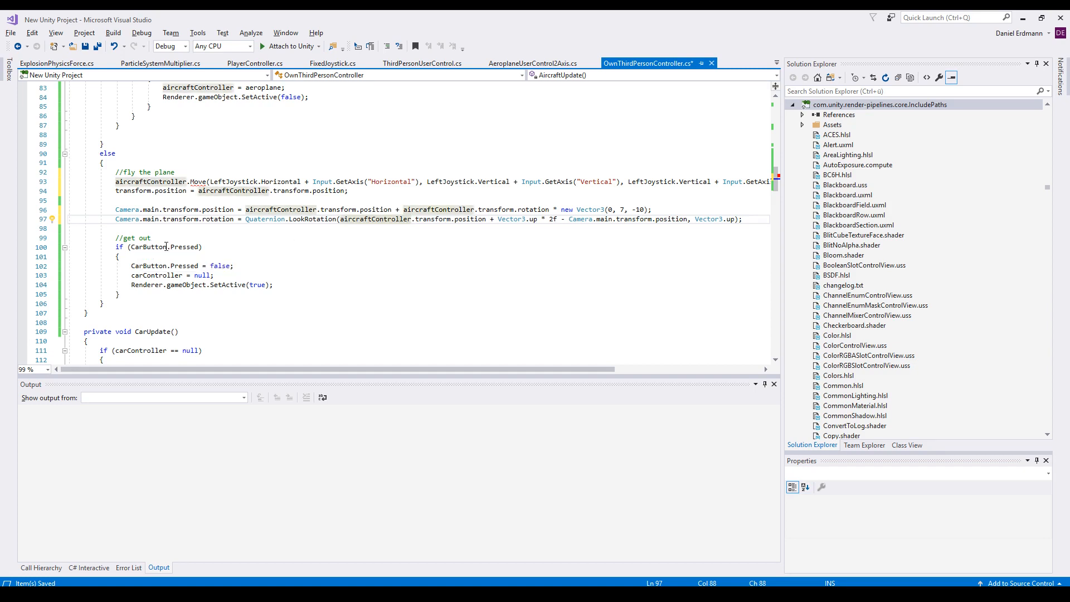
text(aircraftController)
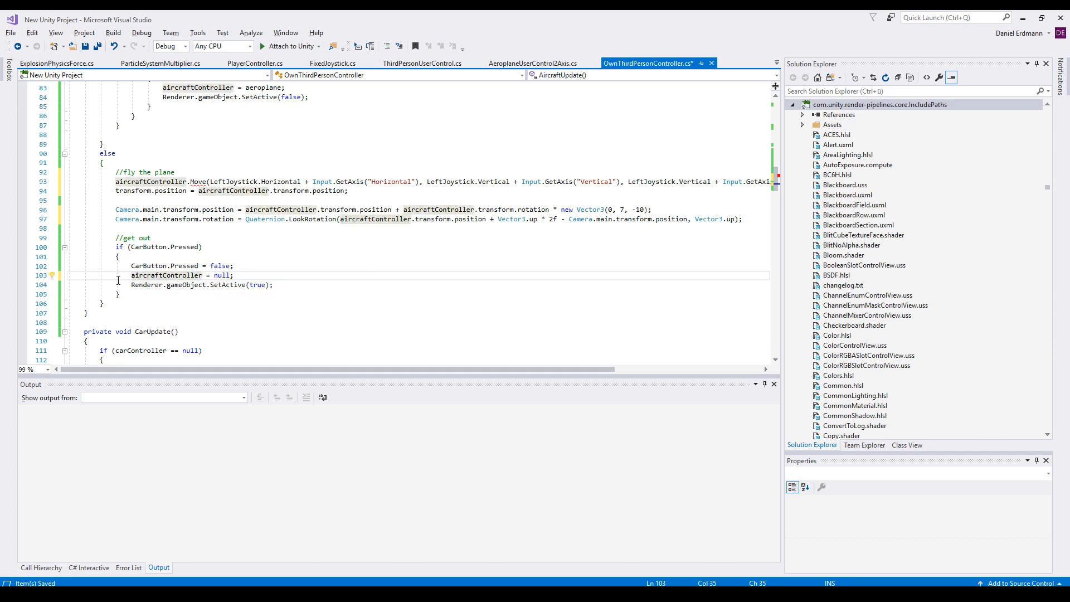
key(ctrl+s)
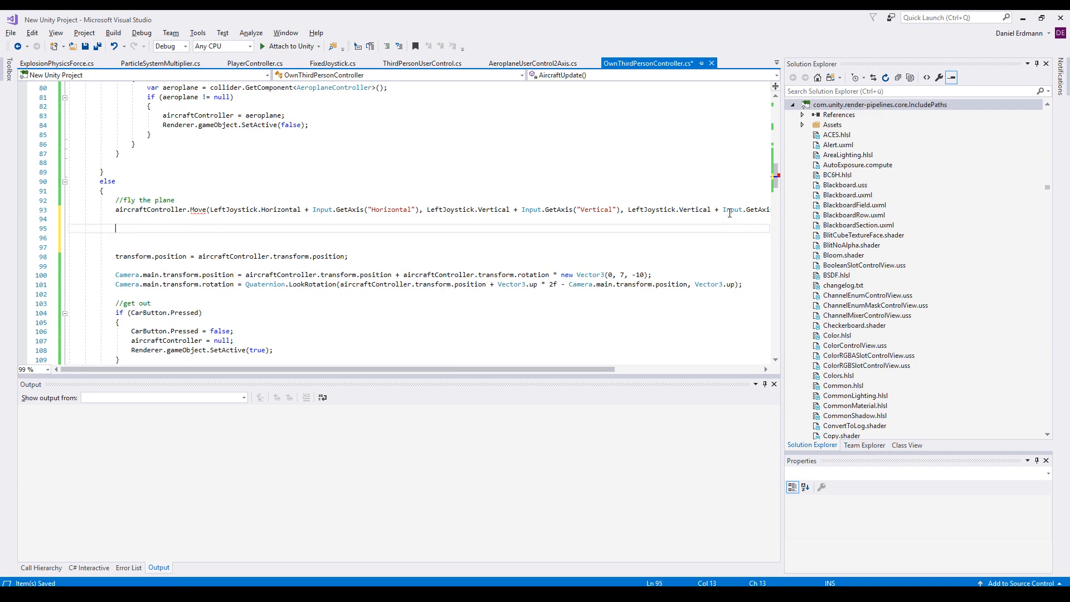
text(aircraftController.move()
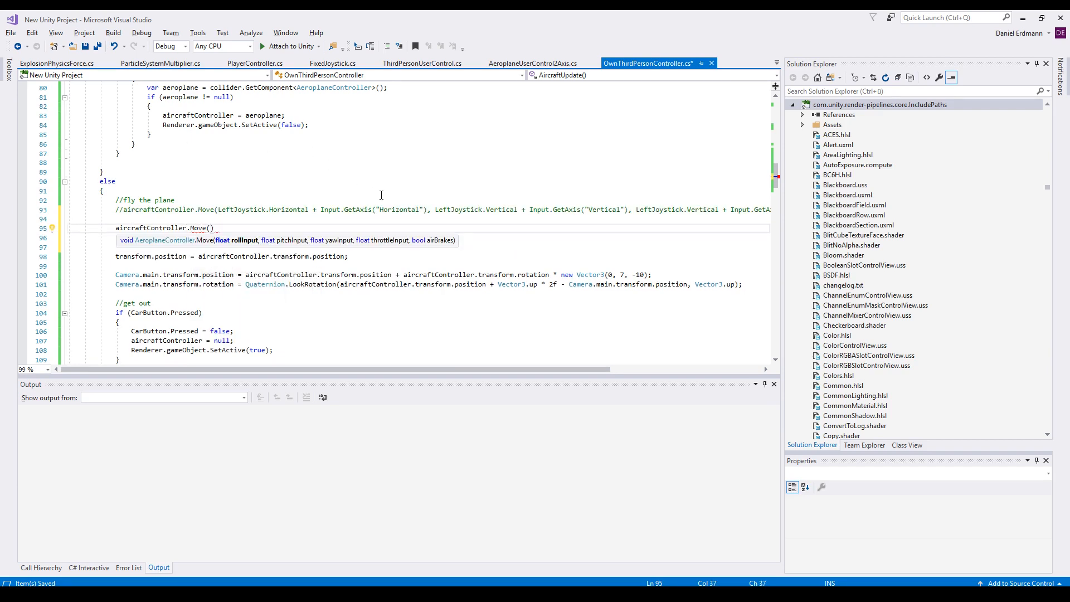
mouse_move(353, 248)
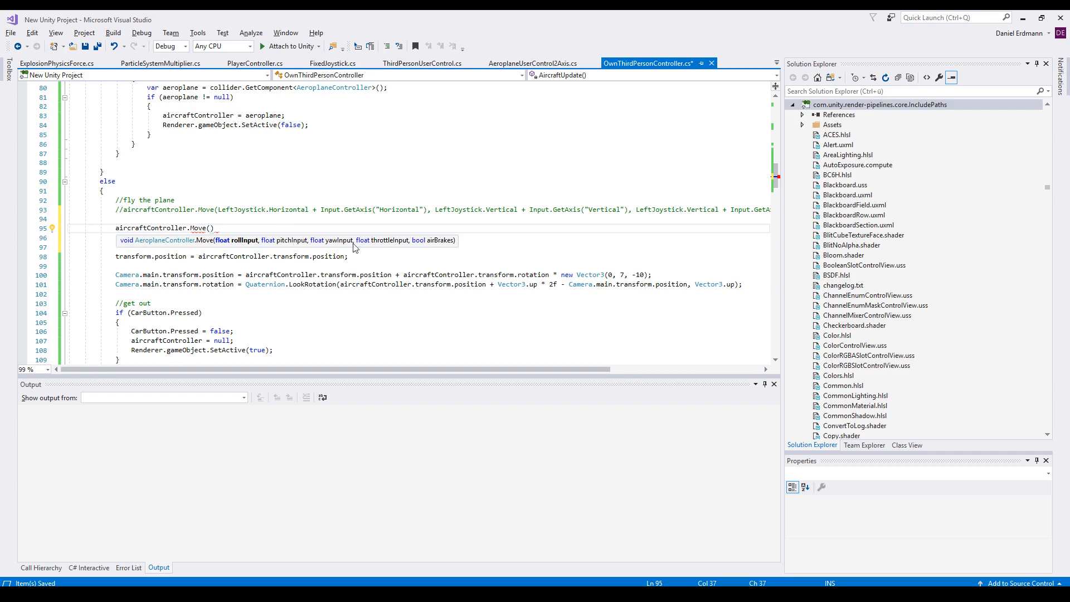
mouse_move(455, 246)
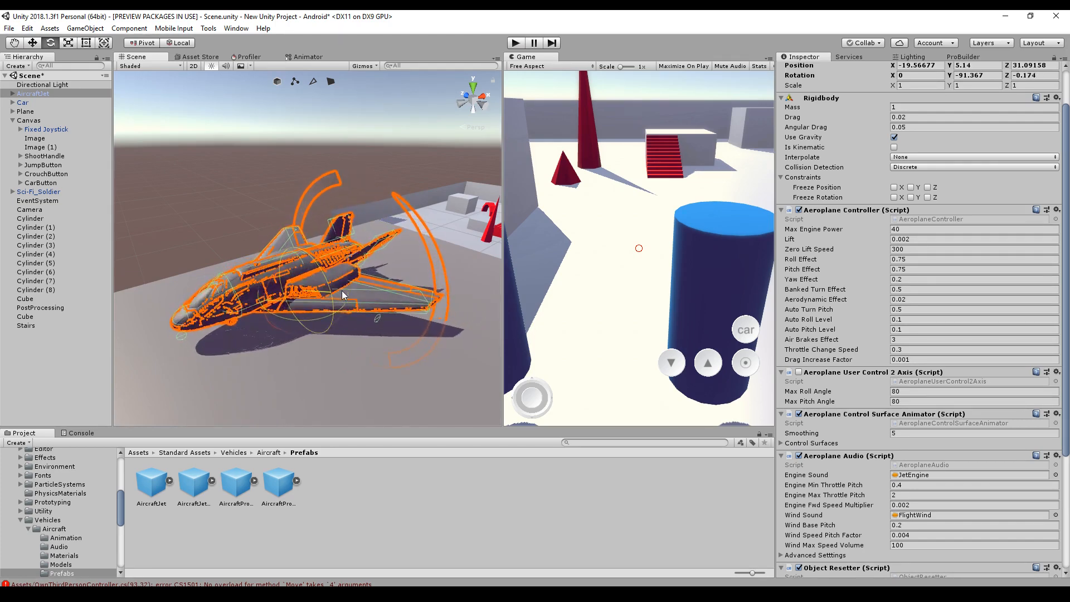
Rotate the AircraftJet to about X -8.7, Y -91.7, Z 2.2
drag(341, 294, 328, 235)
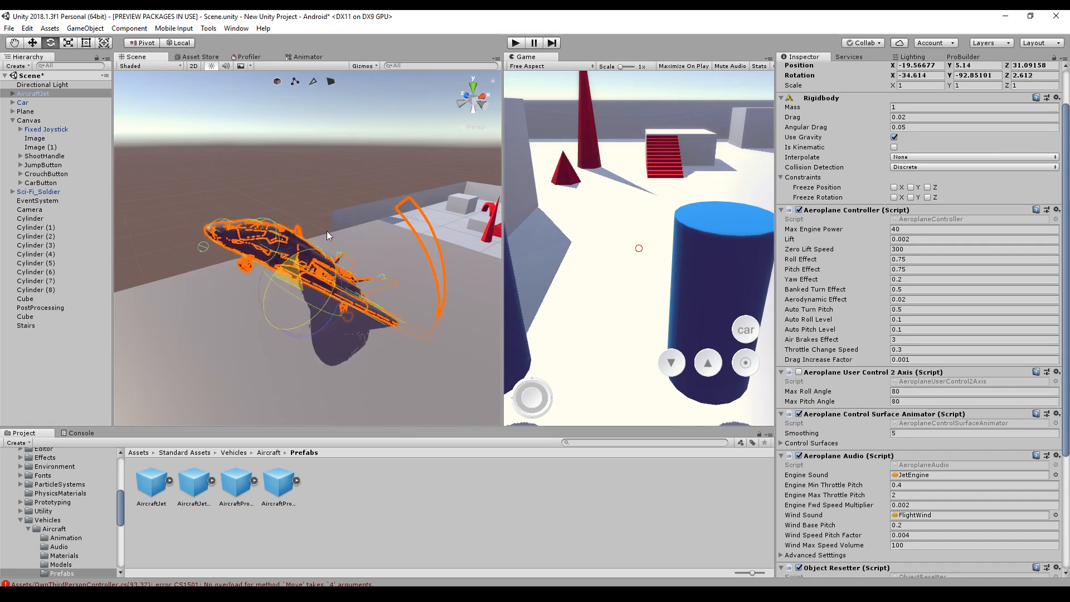
drag(327, 235, 292, 269)
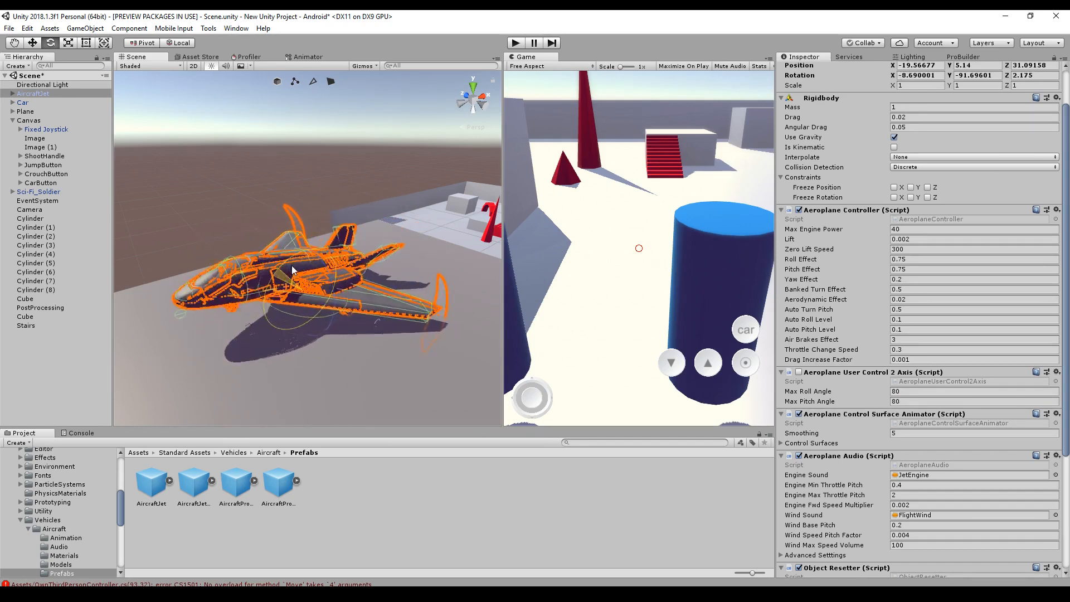
drag(292, 270, 283, 320)
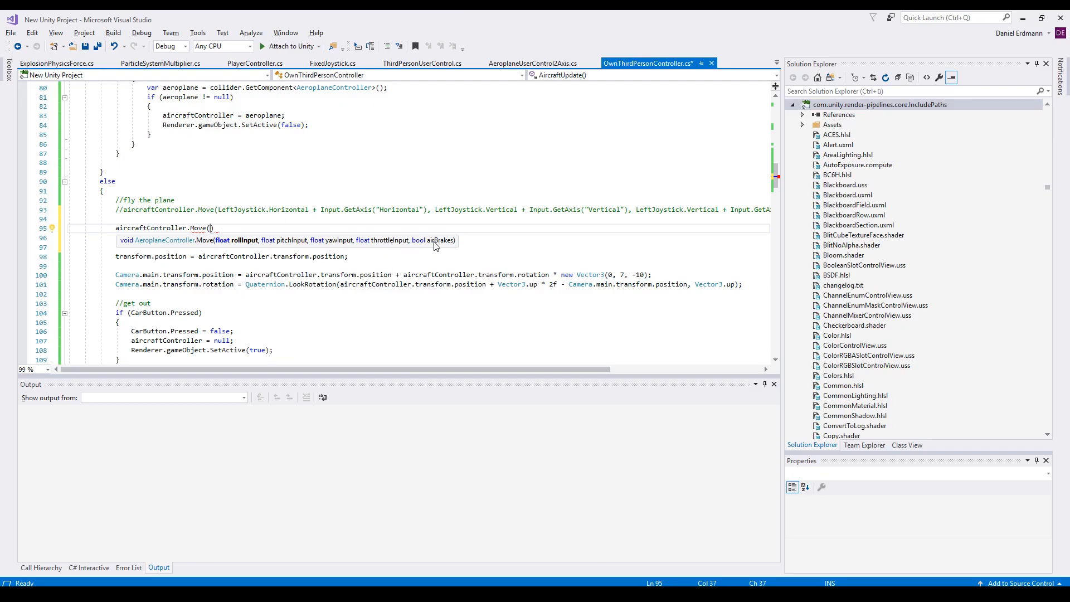
mouse_move(379, 249)
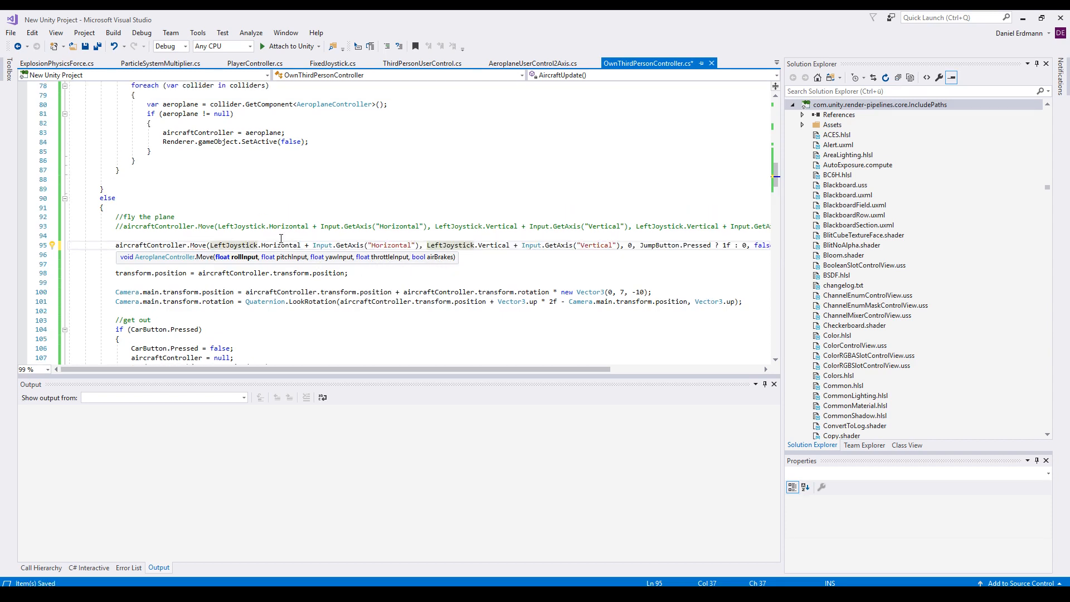
mouse_move(239, 265)
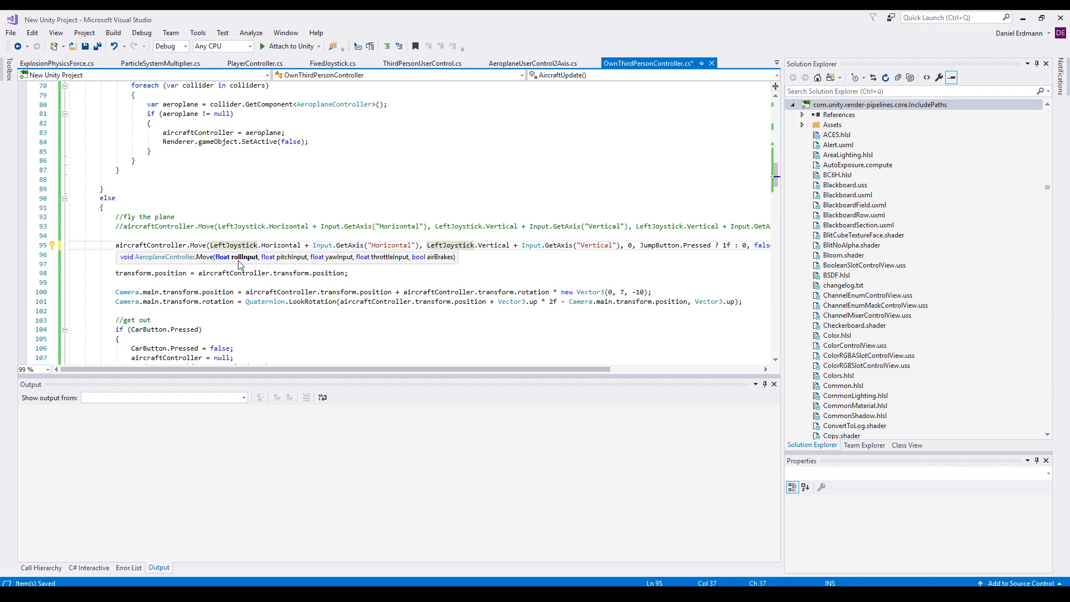
Set Move's roll and pitch to joystick plus Horizontal/Vertical input axes
double_click(391, 245)
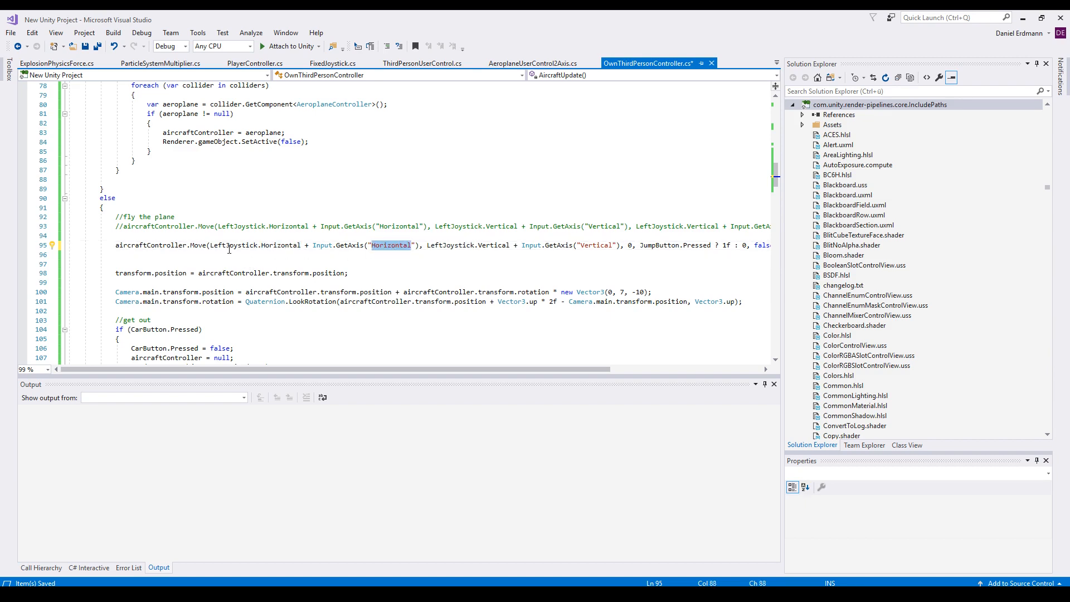
double_click(321, 245)
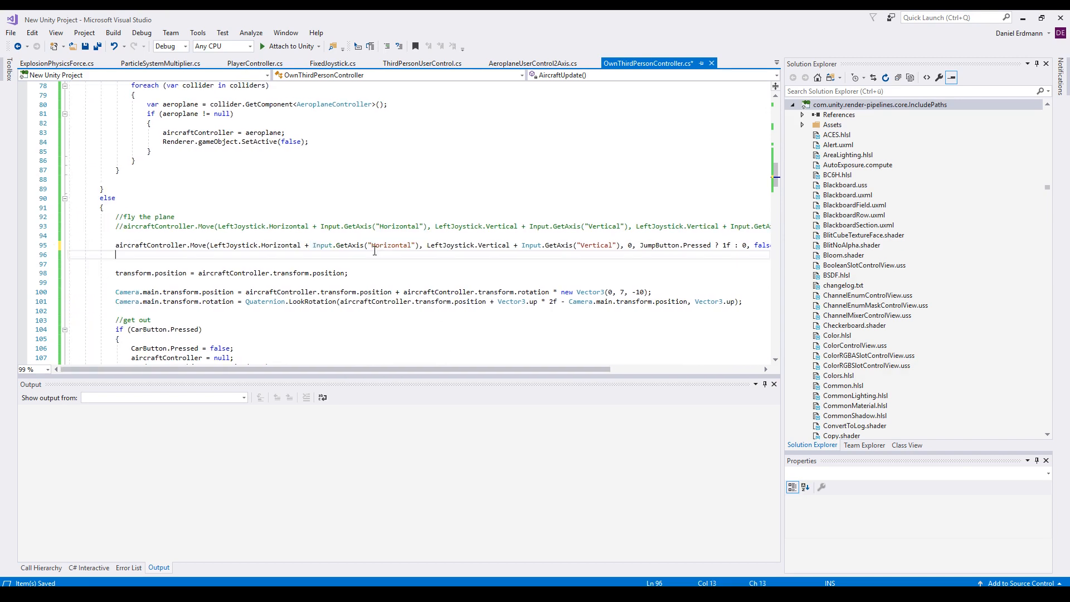
click(421, 245)
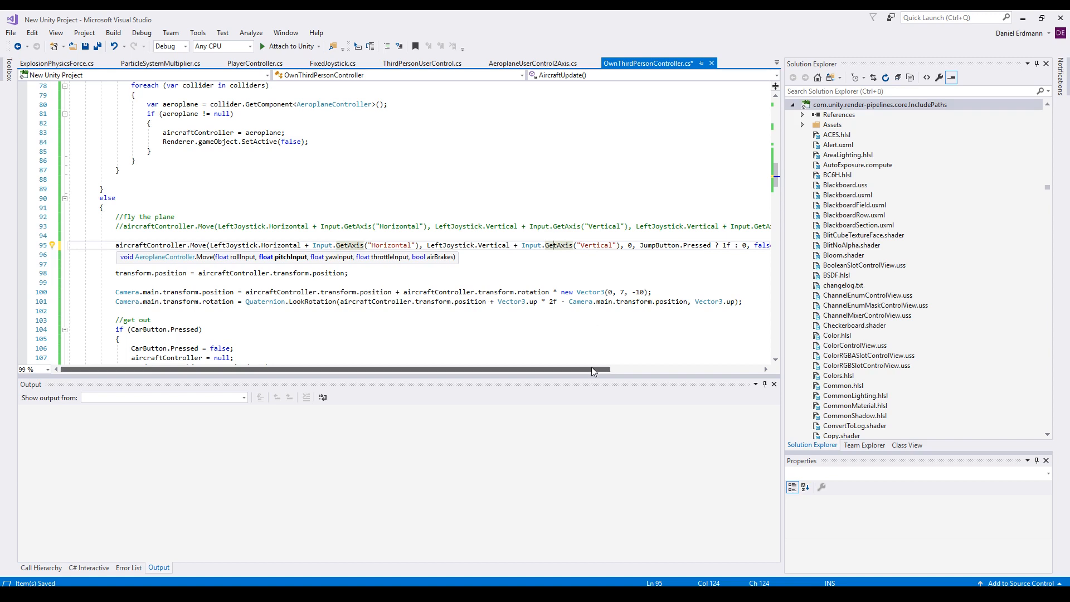
scroll(right, 3)
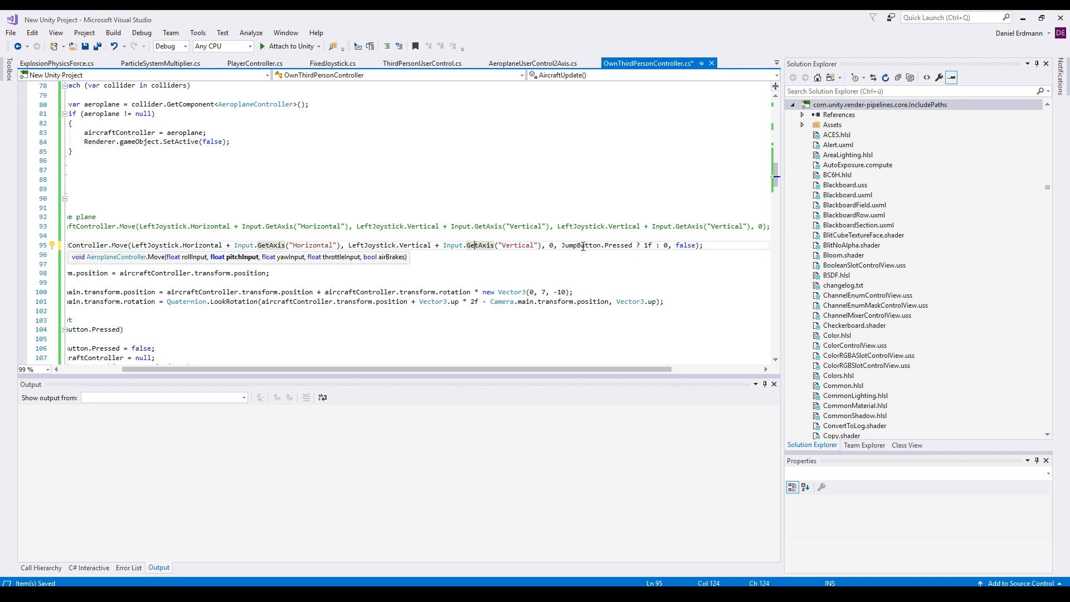
Replace the false airBrakes argument with !JumpButton.Pressed
double_click(596, 246)
text(JumpButton.Pressed)
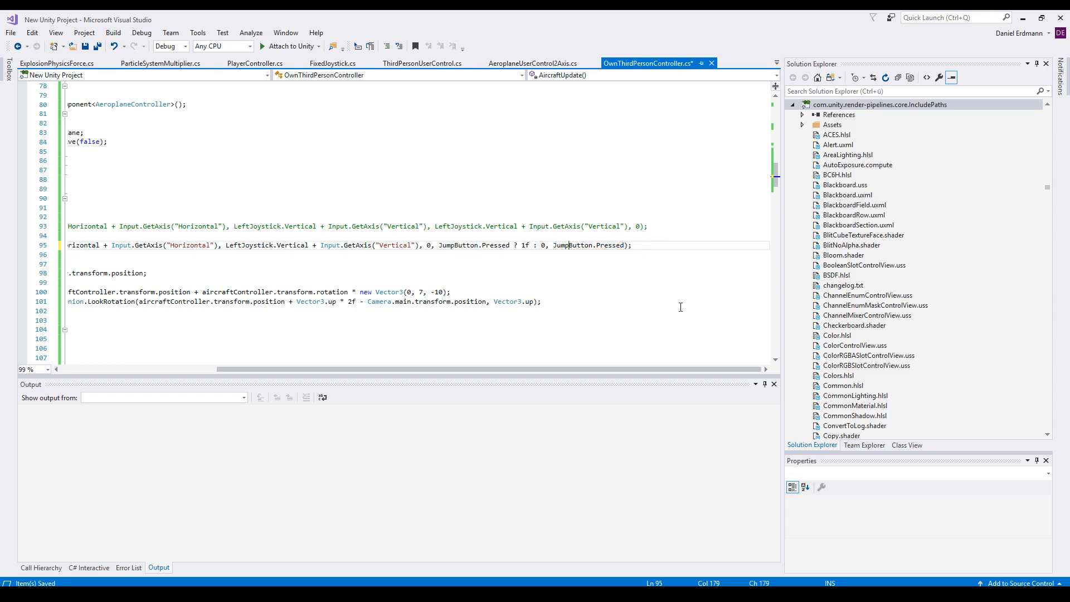
text(!)
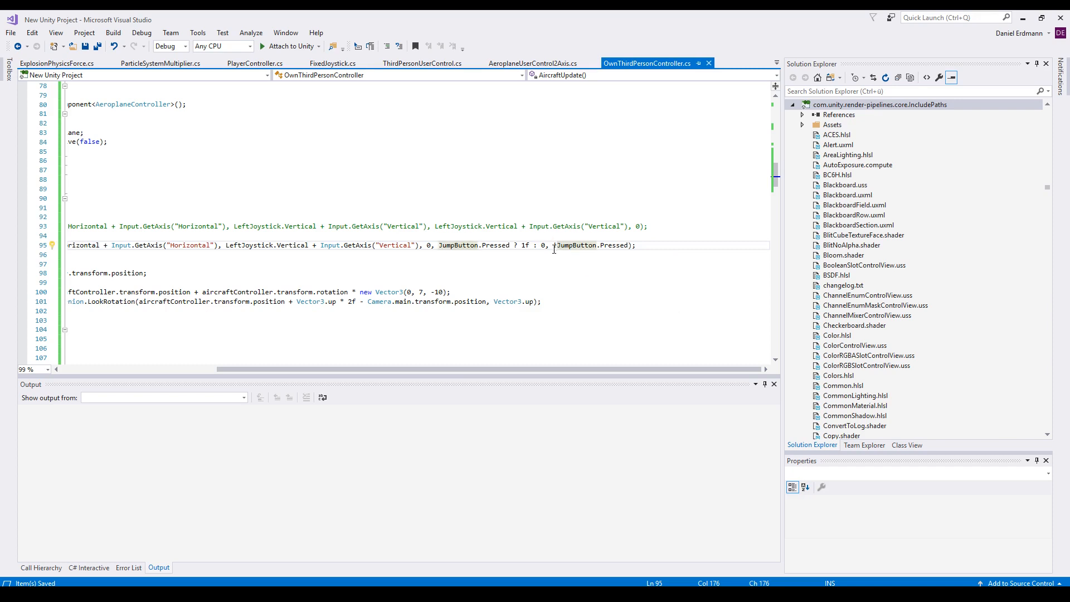
text(!)
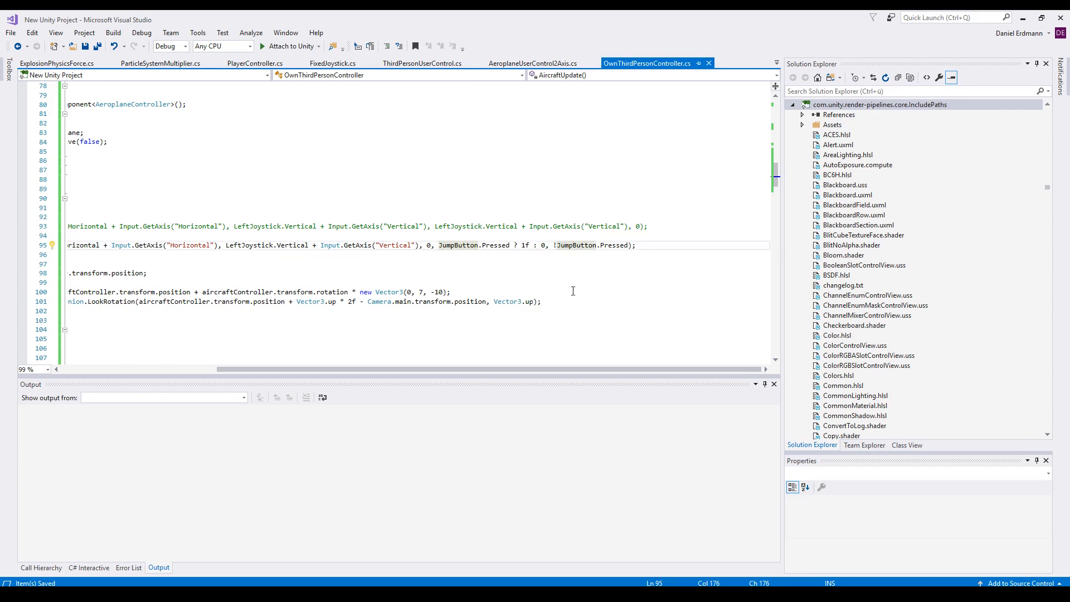
scroll(left, 3)
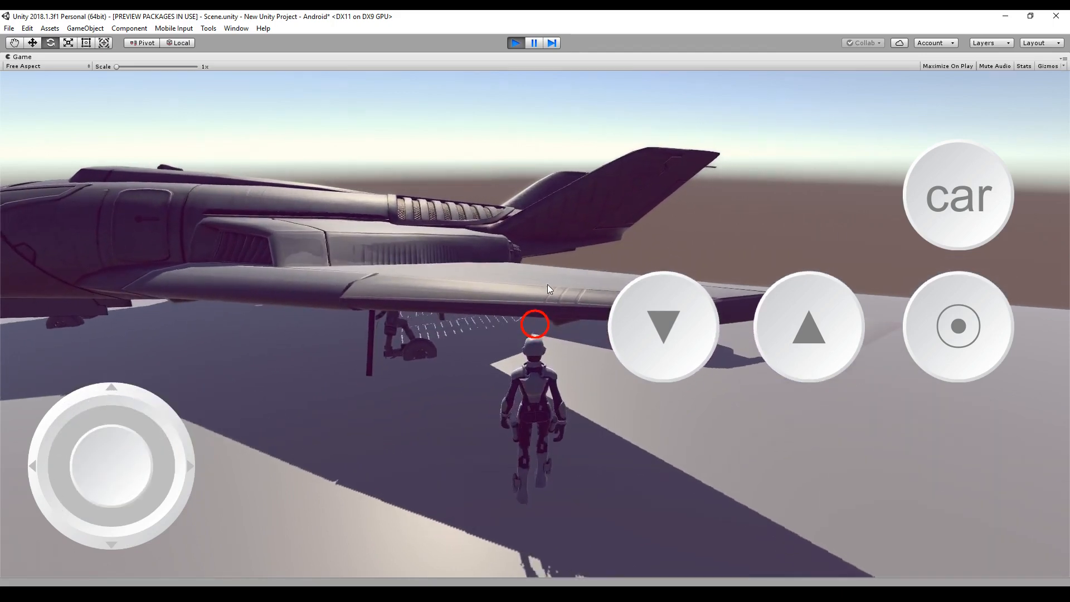
Inspect the AircraftJet's trigger Sphere Collider with radius 10 after play mode ends
drag(111, 466, 122, 404)
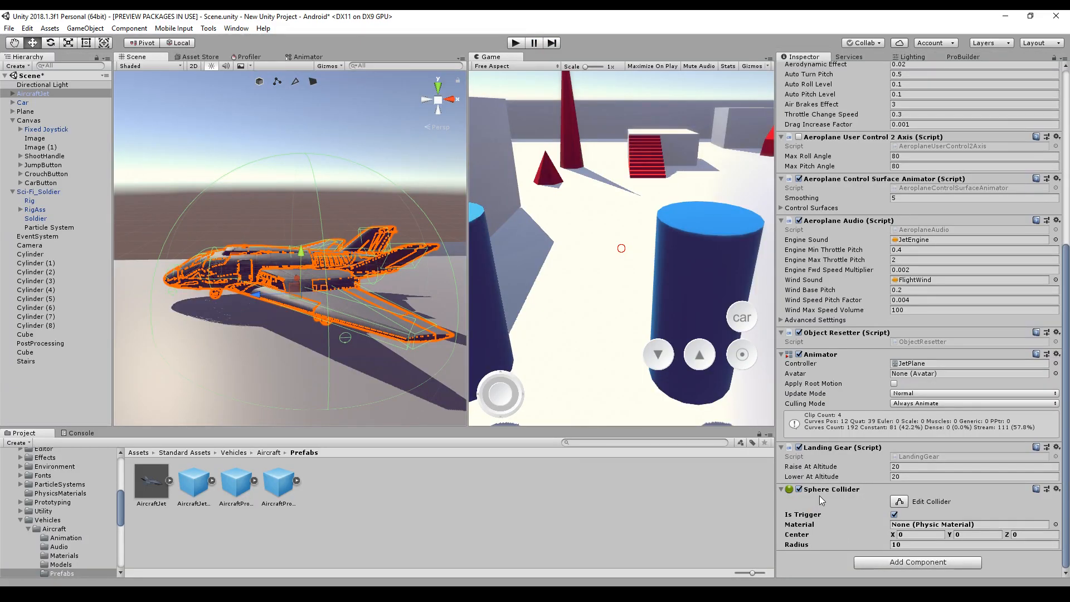
mouse_move(384, 244)
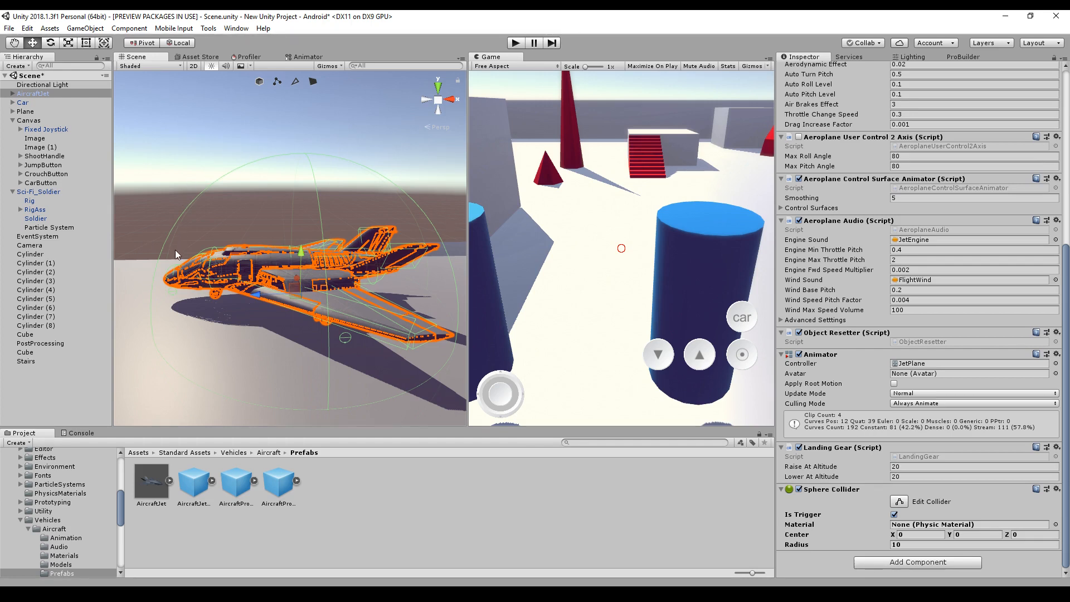
mouse_move(889, 492)
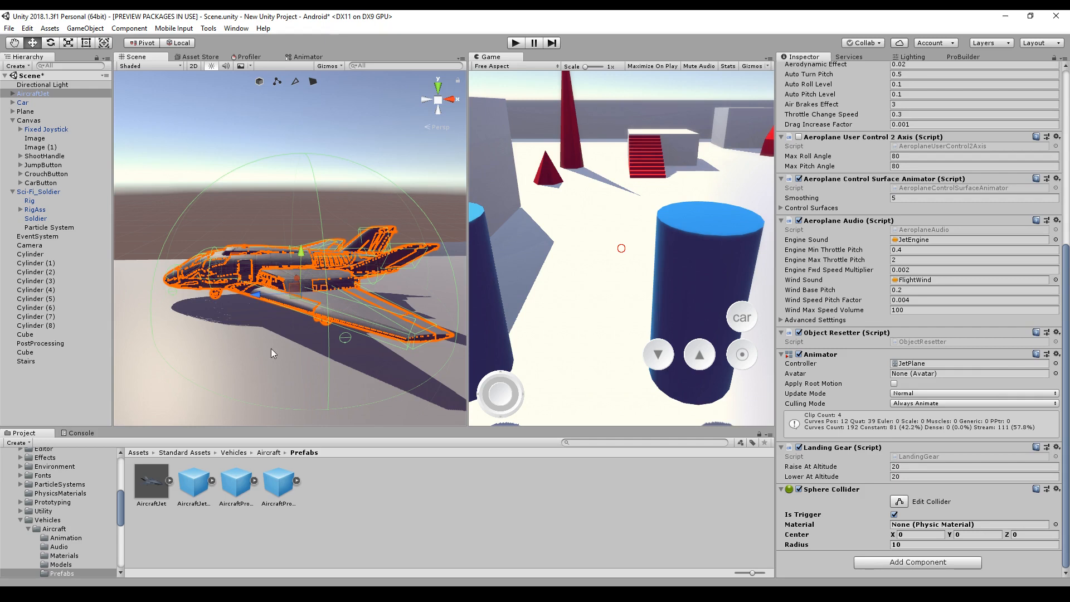
mouse_move(334, 229)
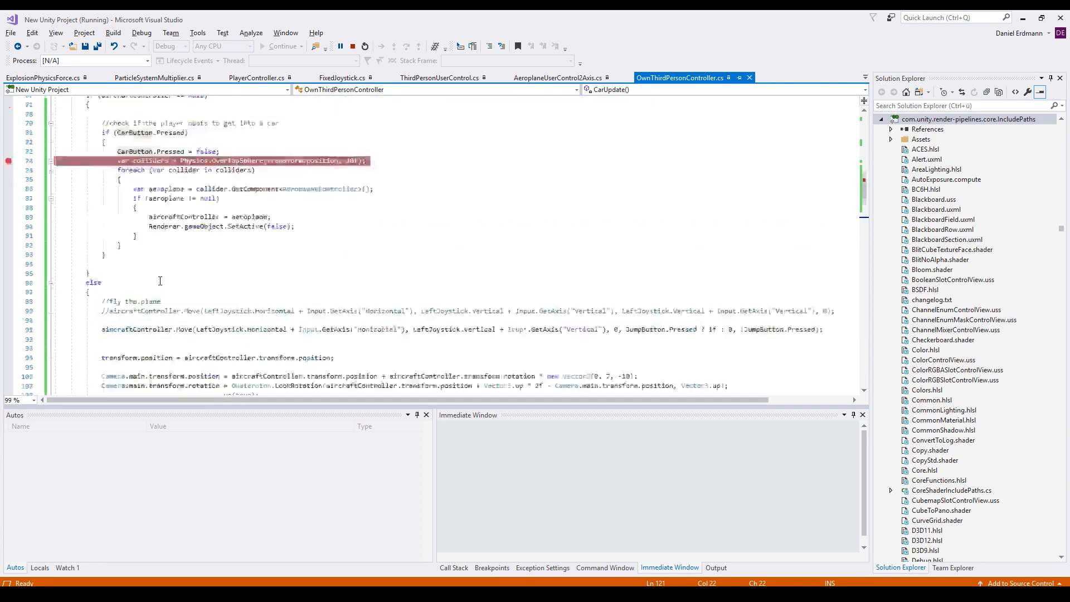
Scroll to the OverlapSphere breakpoint on line 76 and attach the debugger to Unity
scroll(down, 3)
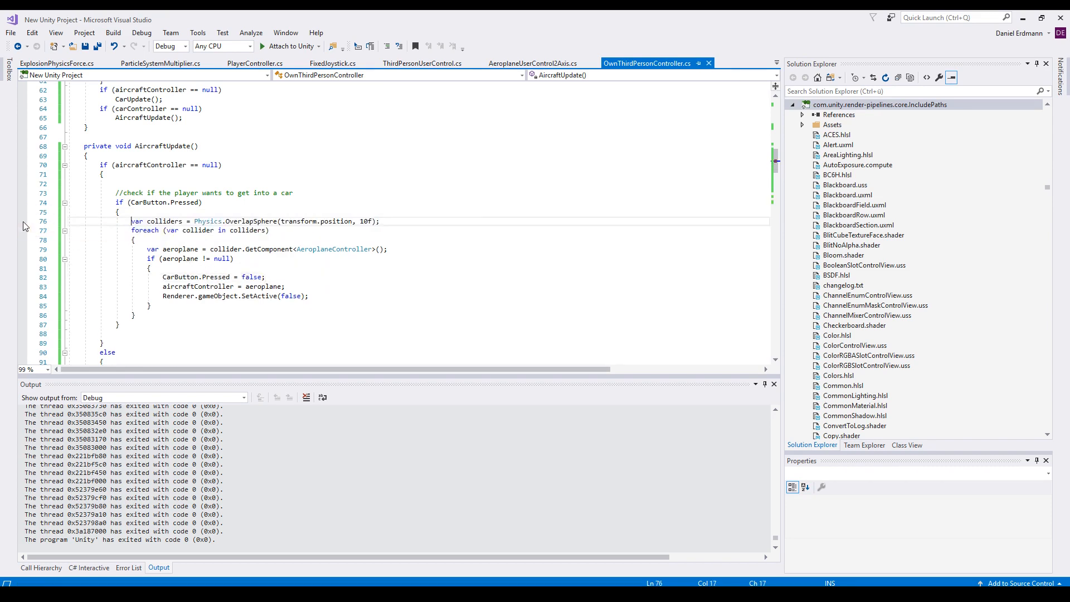
click(21, 221)
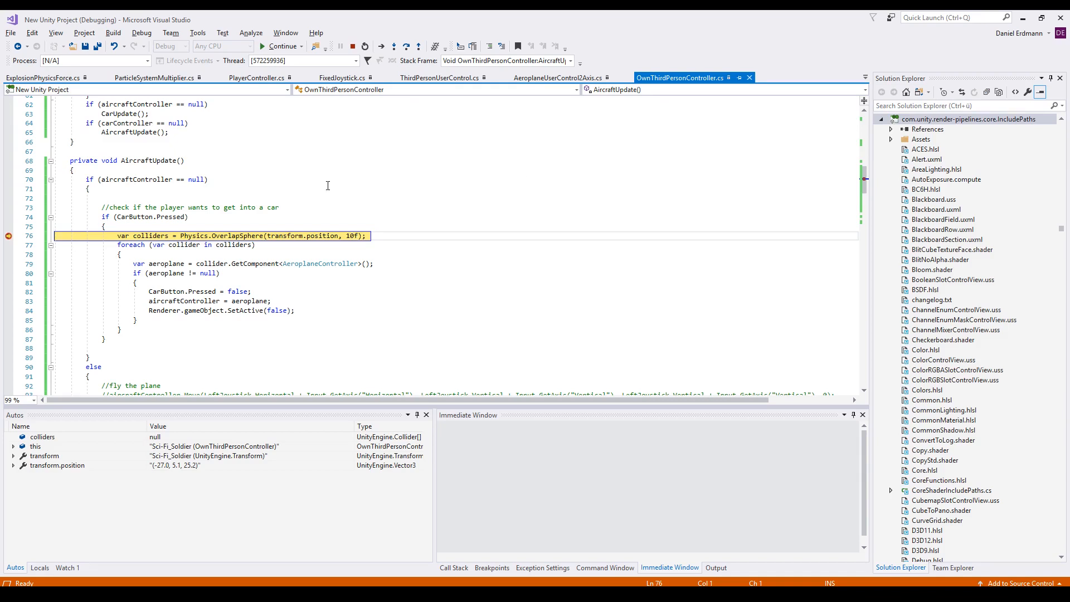
mouse_move(314, 235)
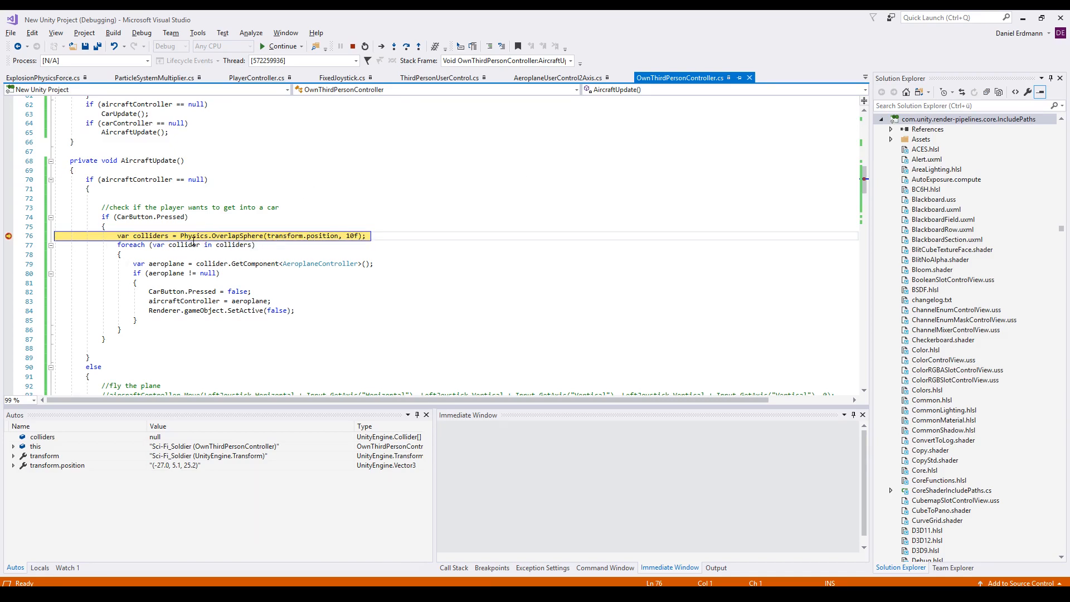
Step past OverlapSphere, resume to the line 82 breakpoint, then step past the aircraftController assignment
key(F10)
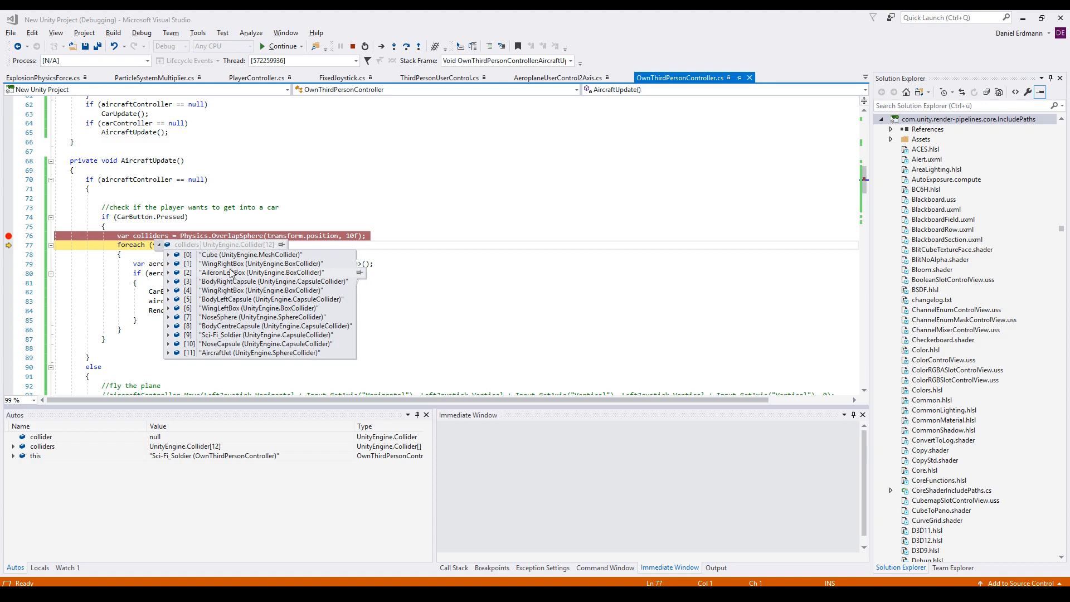
mouse_move(257, 277)
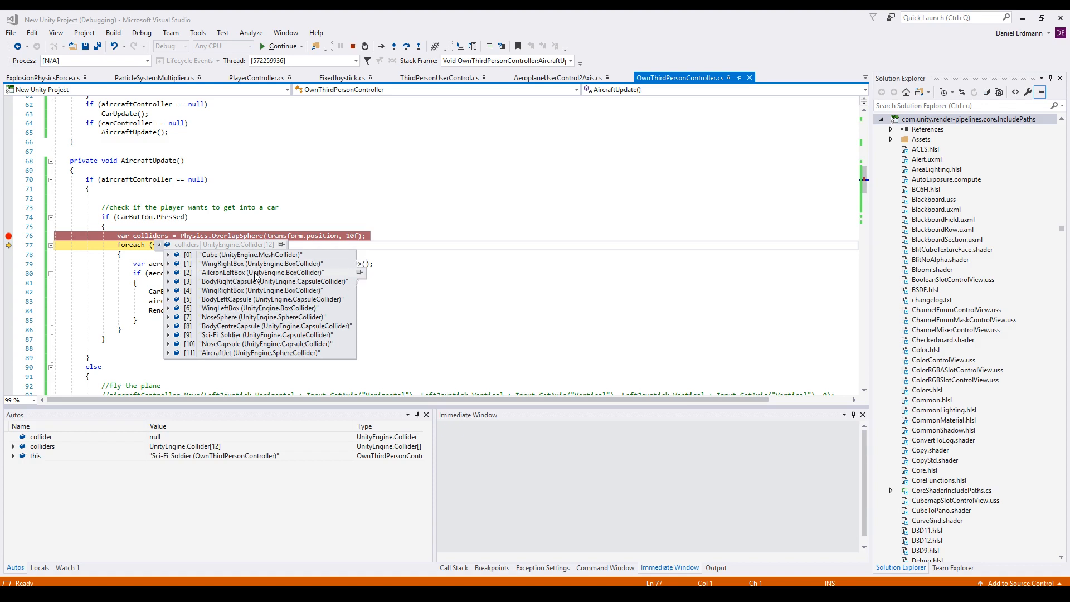
mouse_move(230, 331)
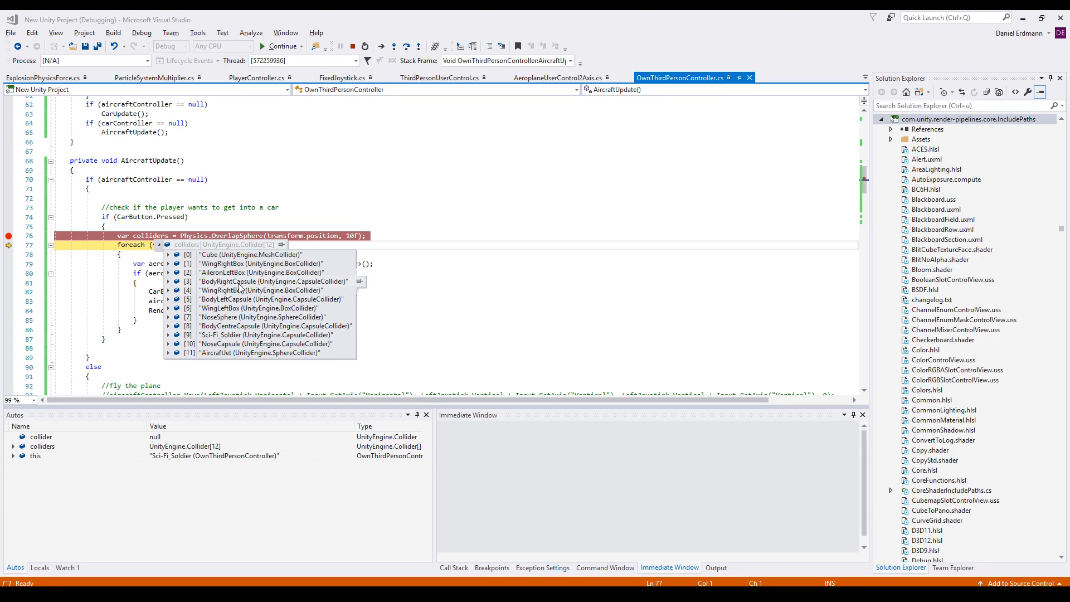
mouse_move(250, 283)
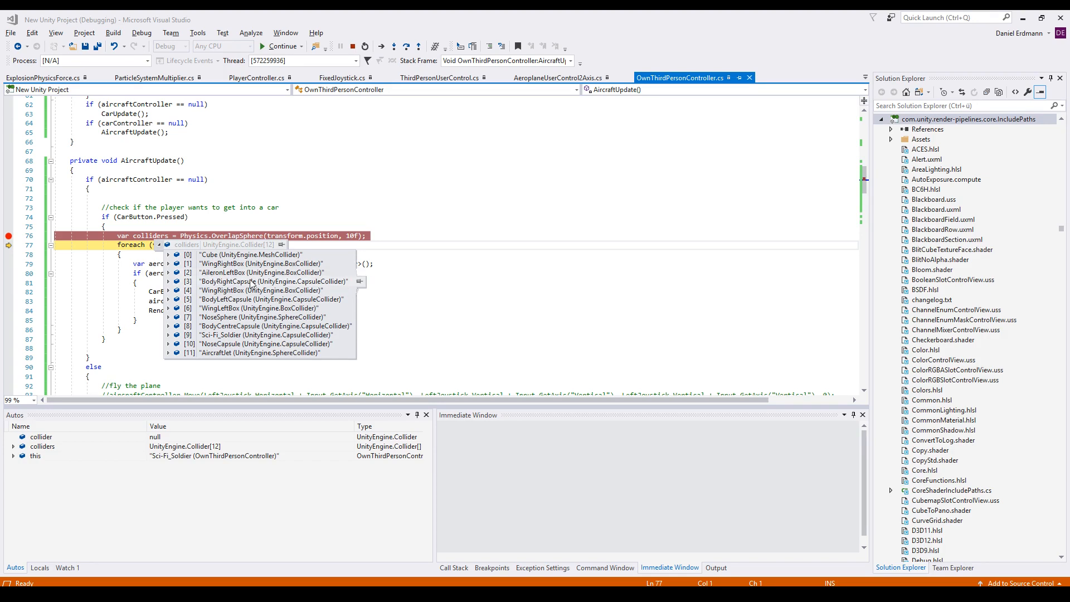
mouse_move(243, 329)
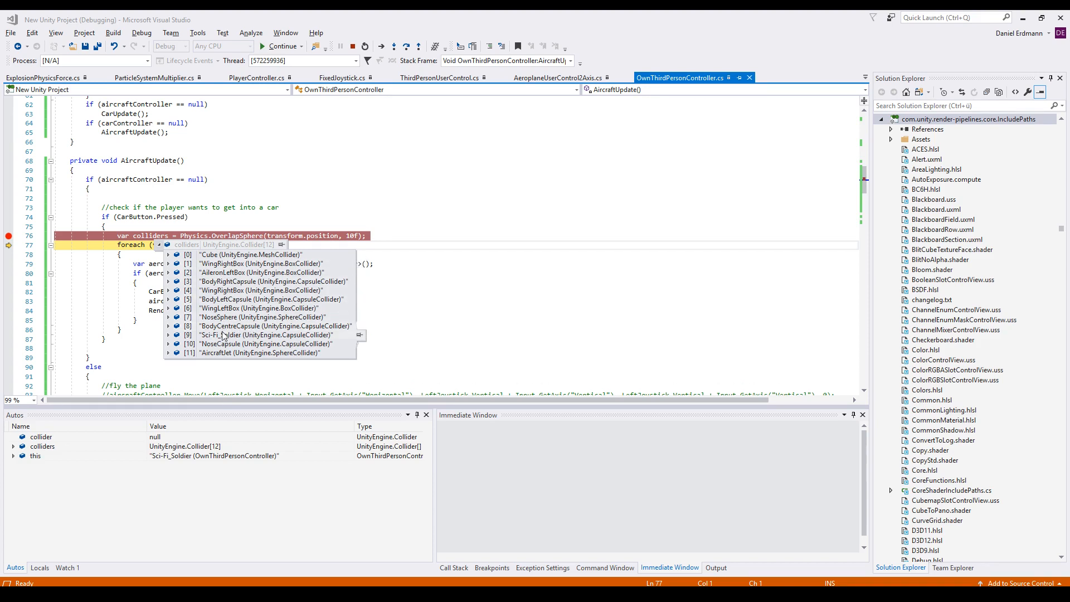
mouse_move(241, 359)
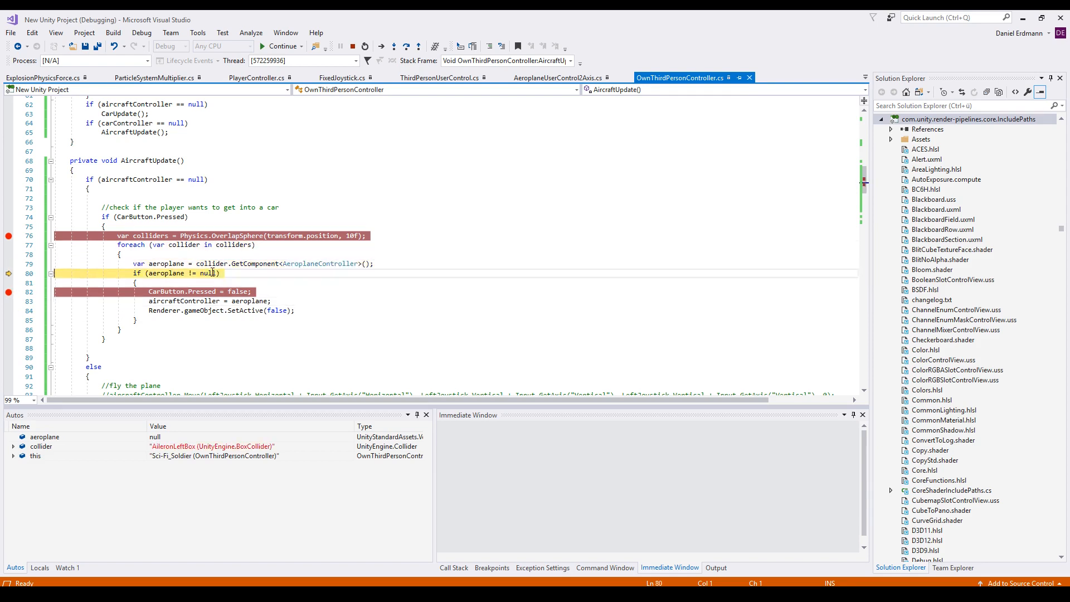
click(280, 45)
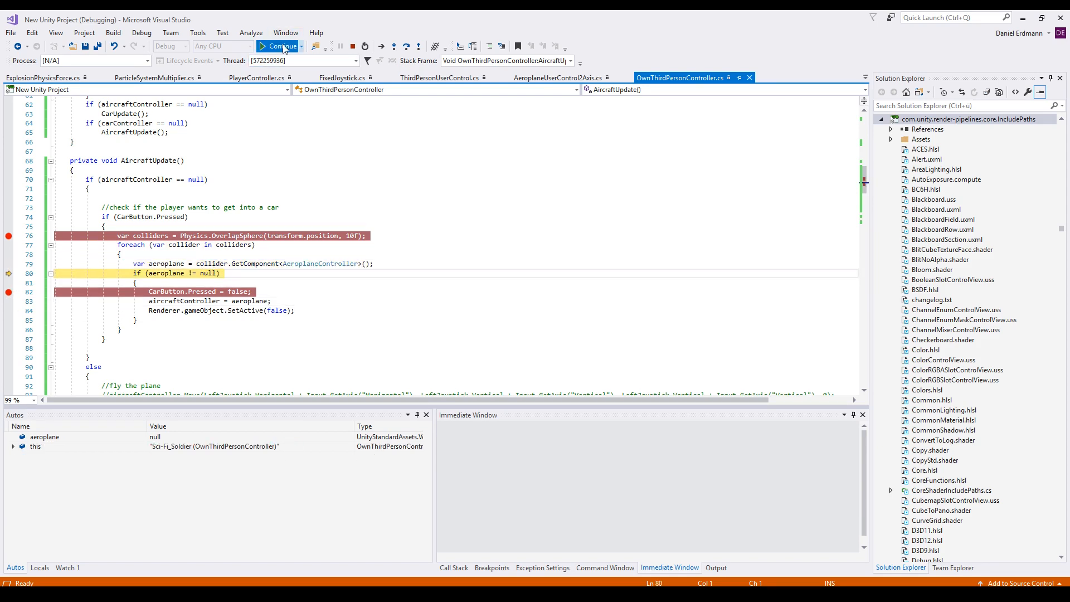
click(279, 45)
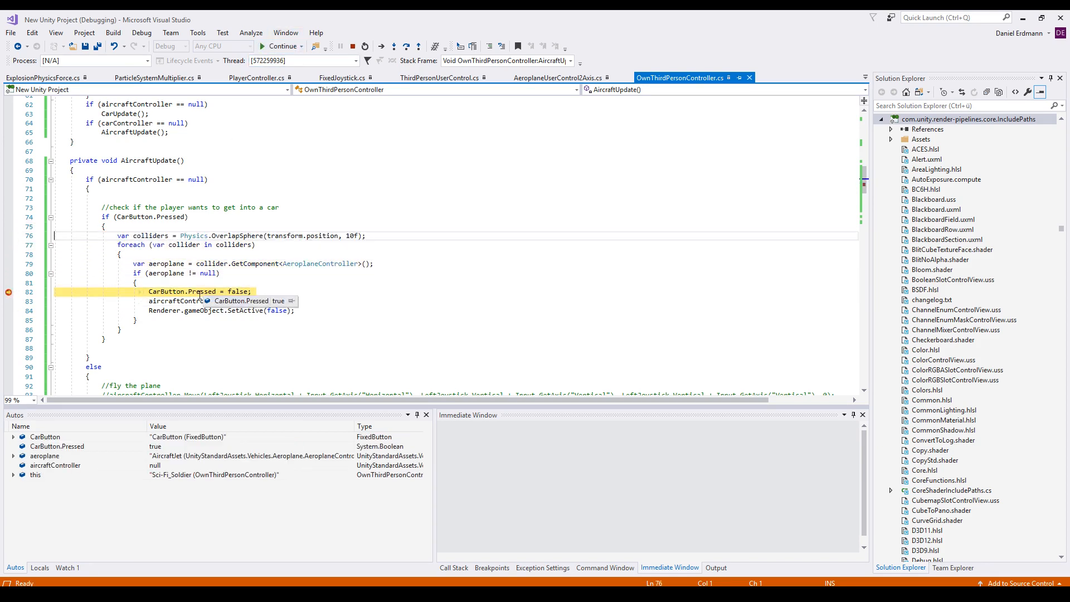
key(F10)
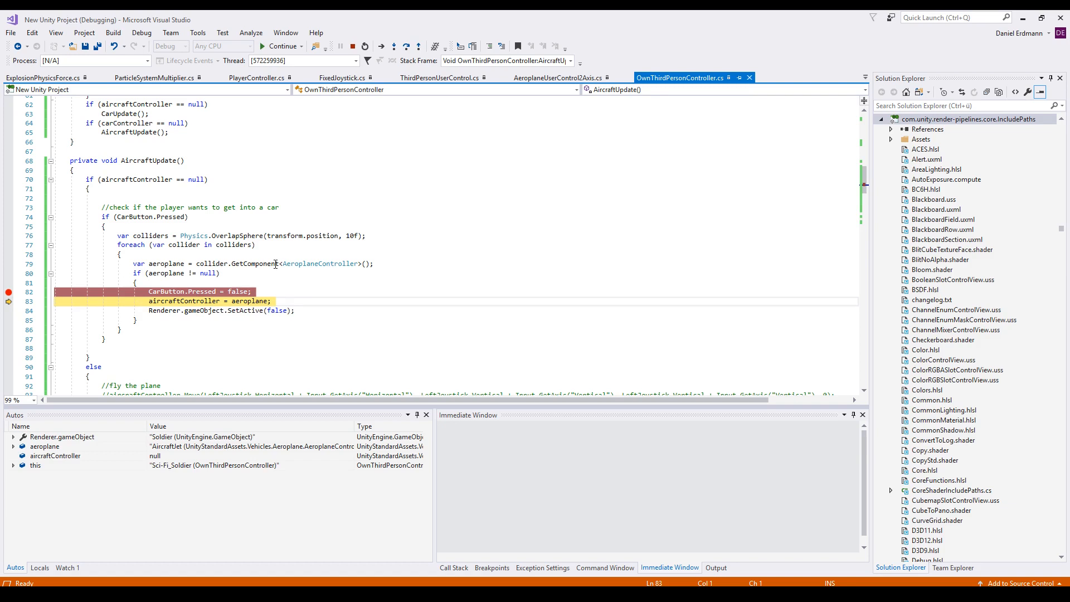
key(F10)
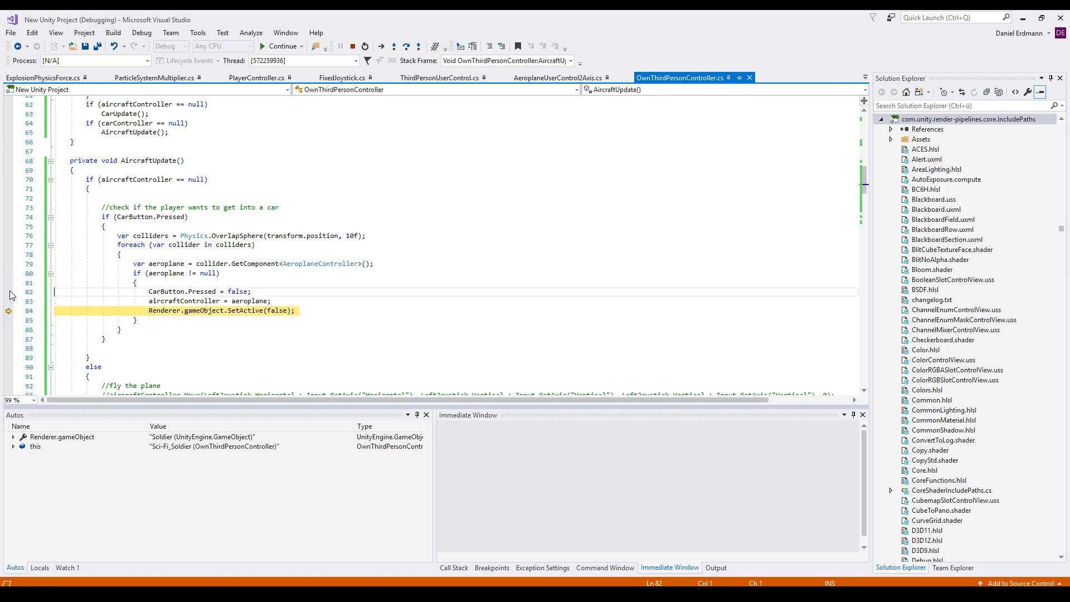
mouse_move(315, 149)
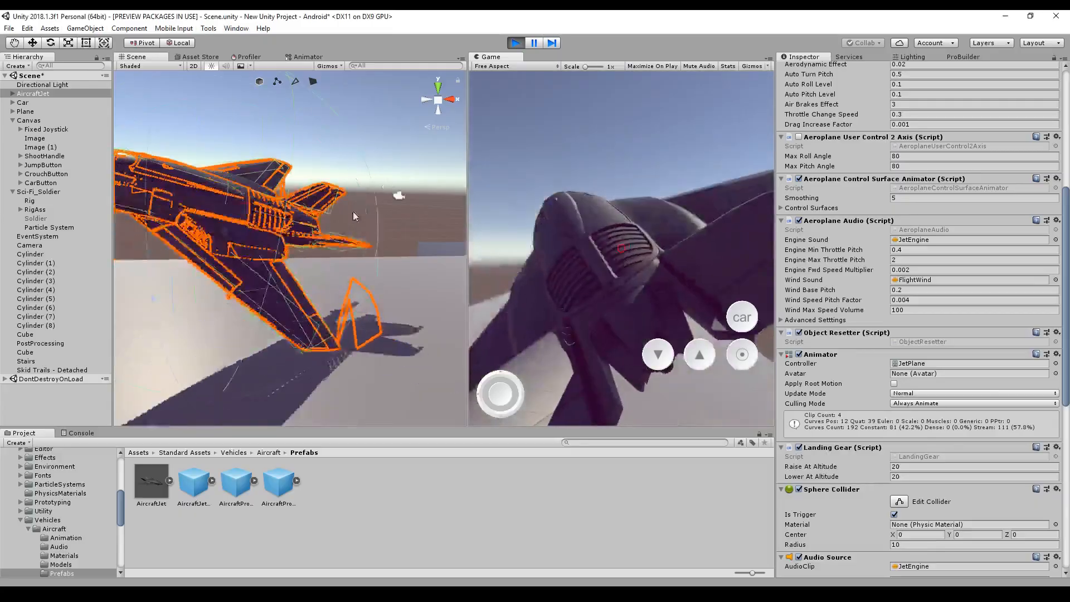
Switch back to Unity so the soldier enters the AircraftJet
click(40, 192)
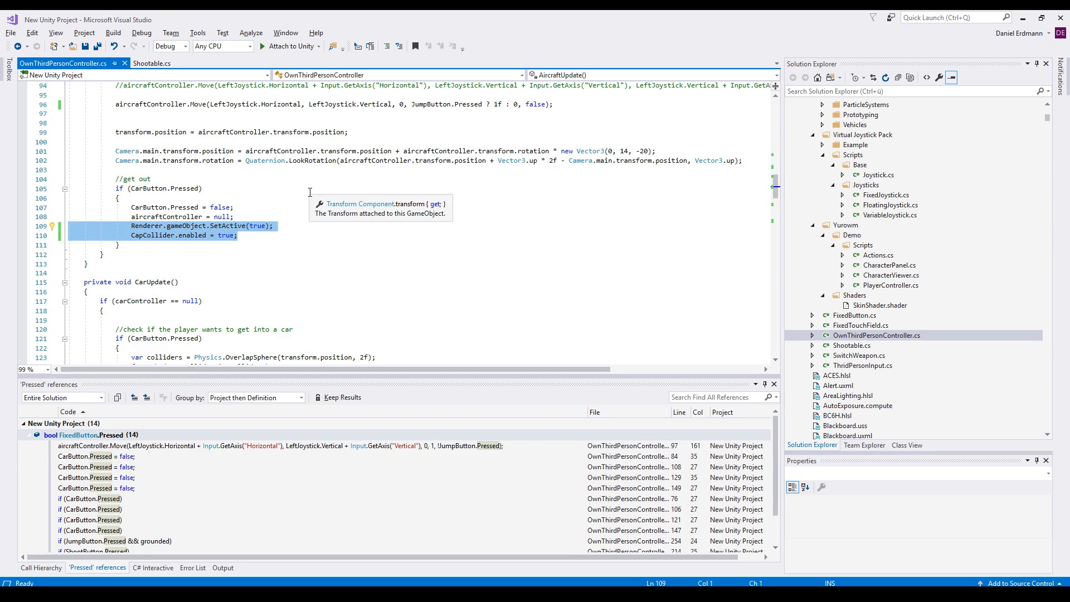
Change CapCollider.enabled from false to true in the car exit code on line 153
scroll(down, 3)
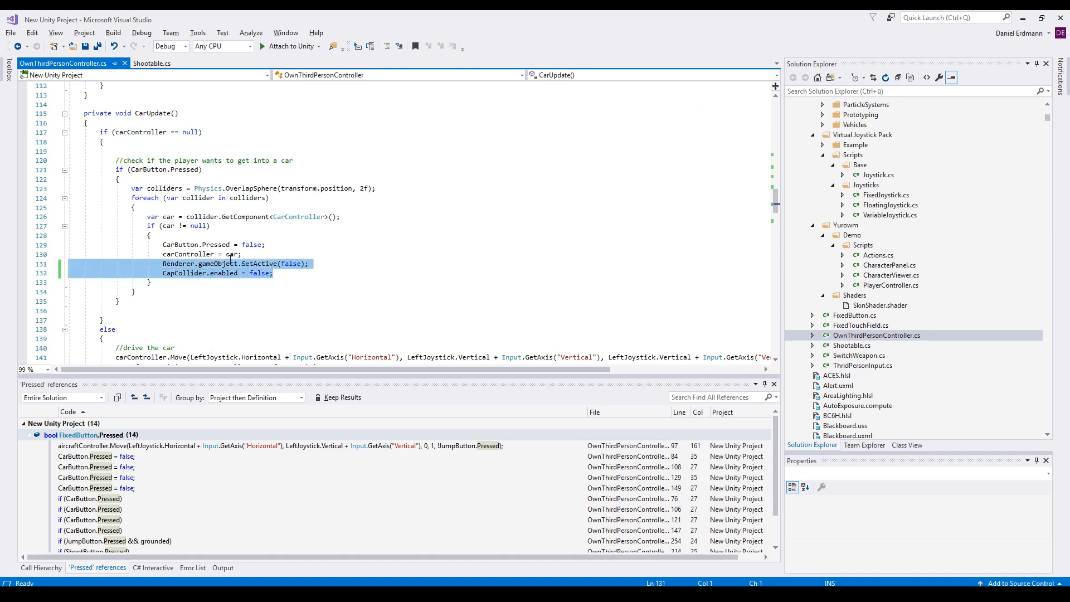
scroll(down, 3)
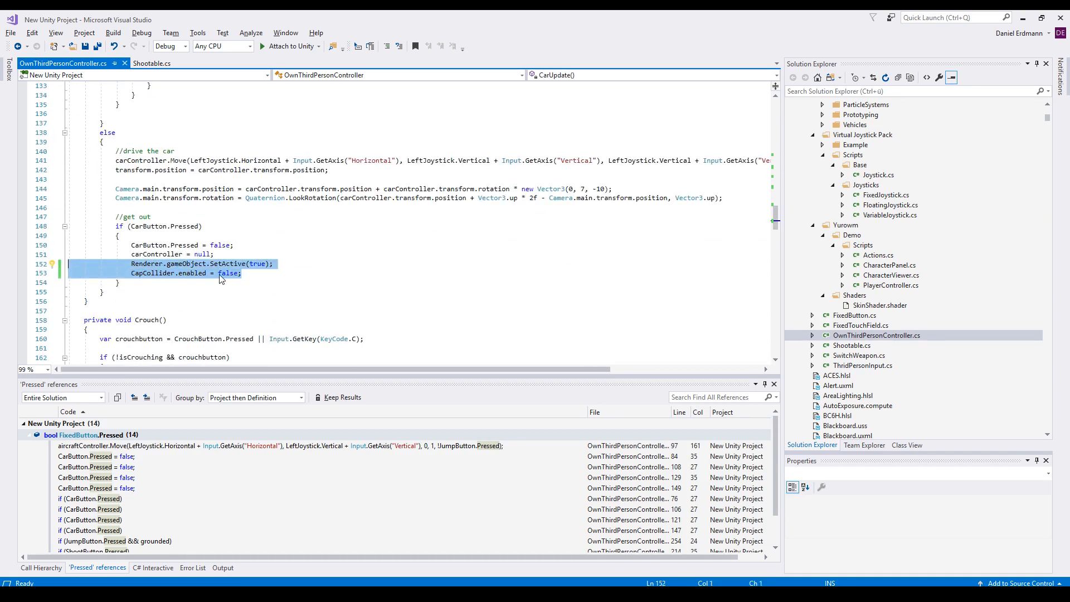
double_click(228, 273)
text(tru)
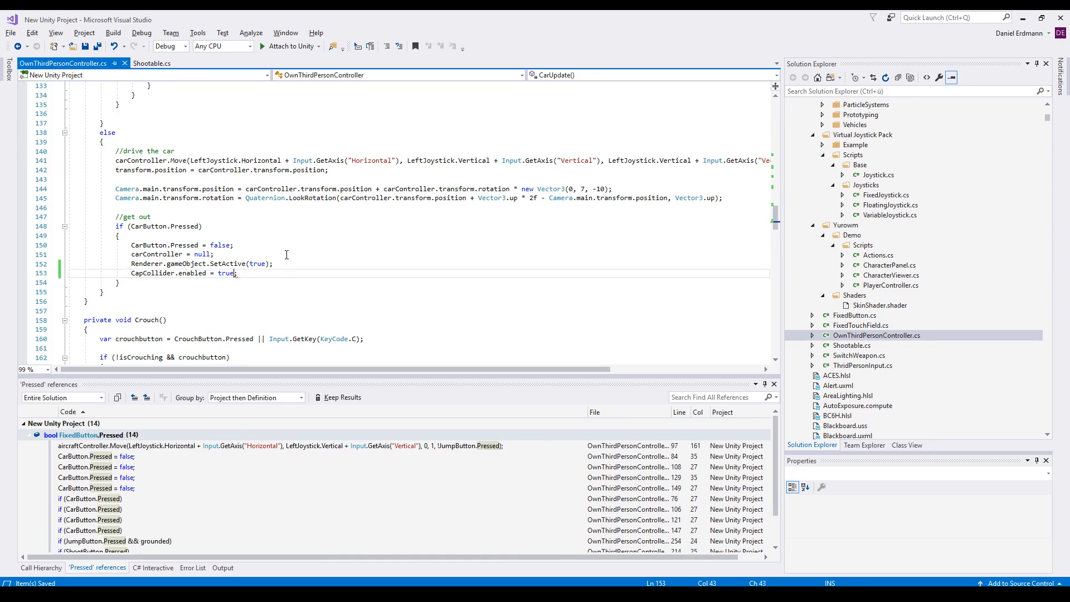
click(147, 273)
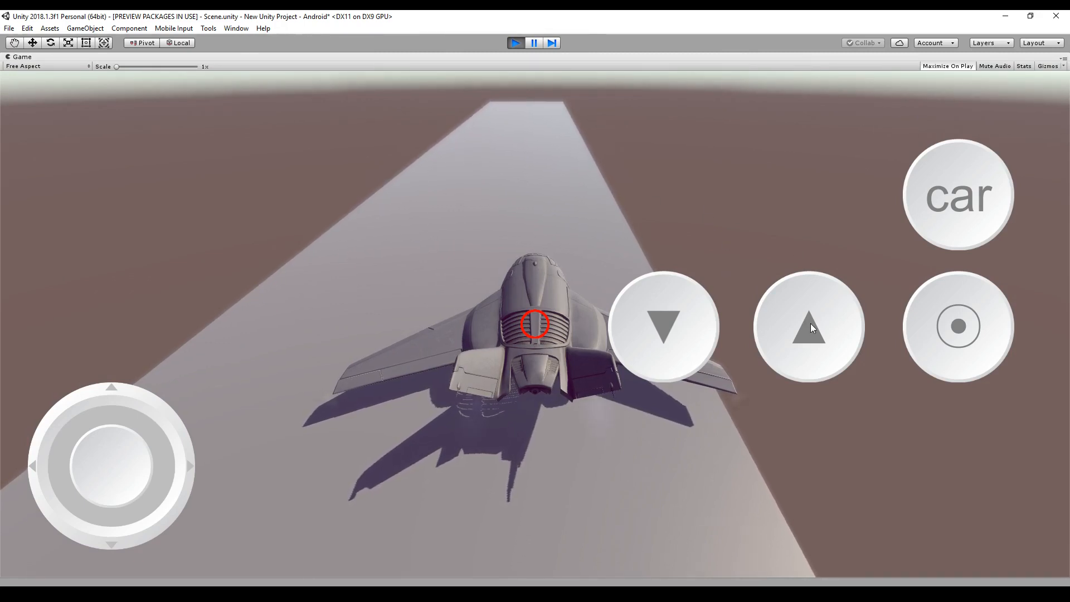
Throttle the jet up and bank it one way, then the other, with the joystick
click(809, 327)
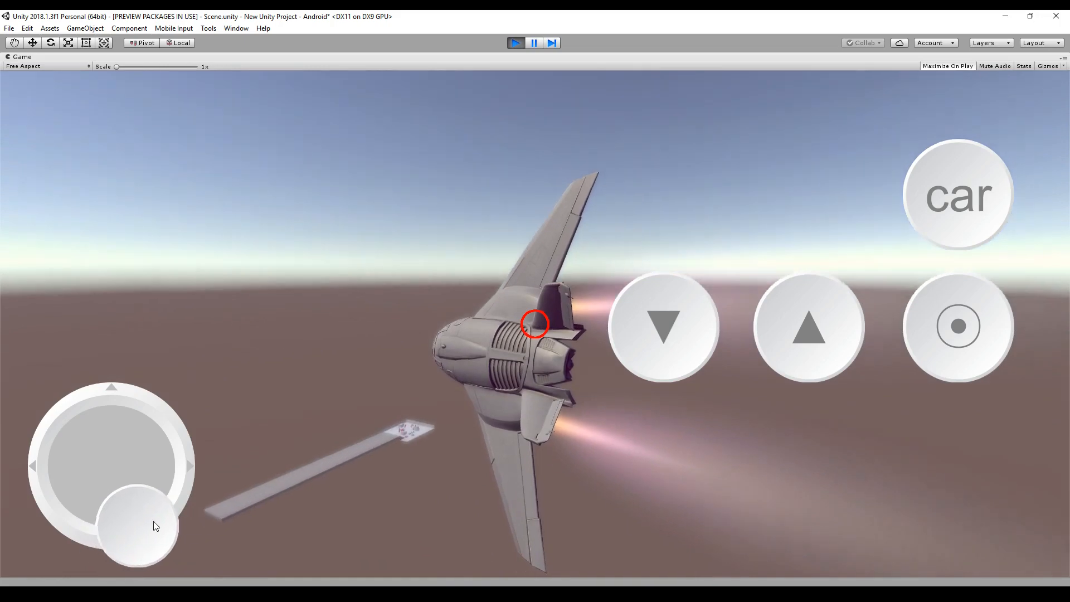
drag(133, 535, 75, 522)
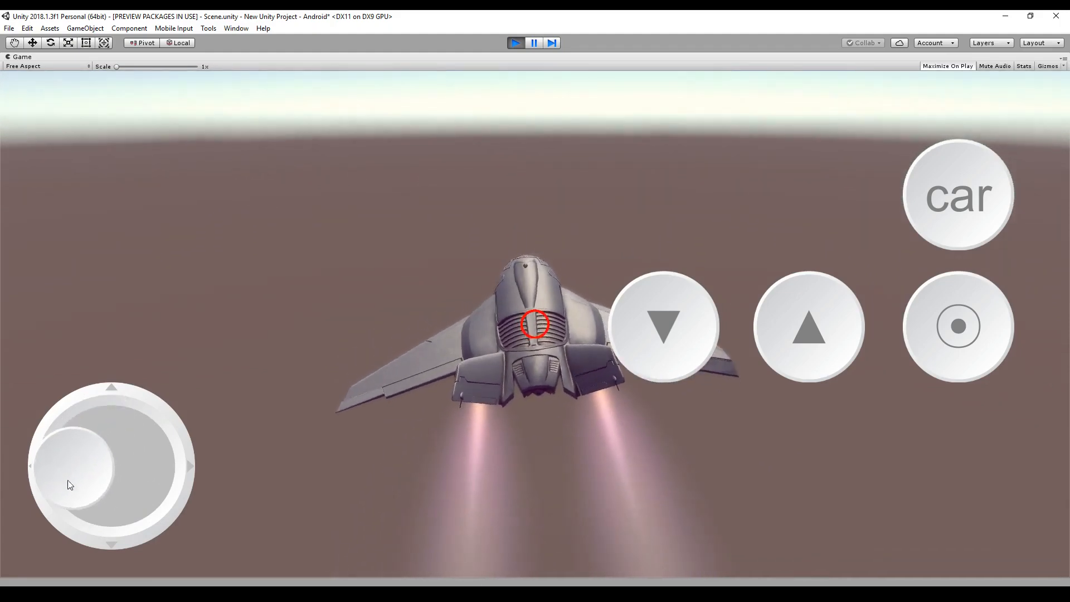
drag(75, 477, 95, 508)
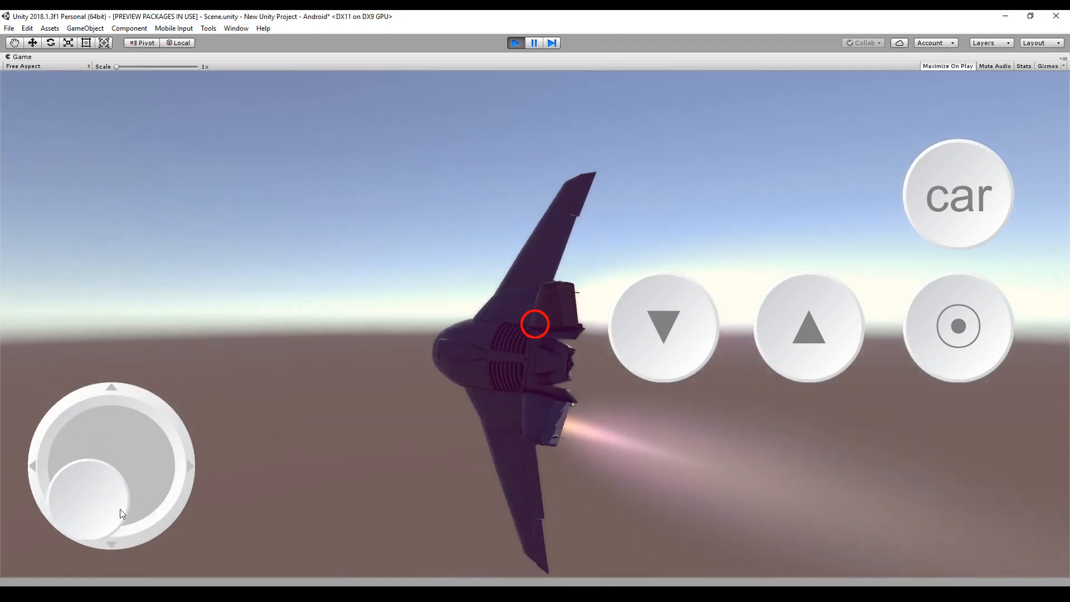